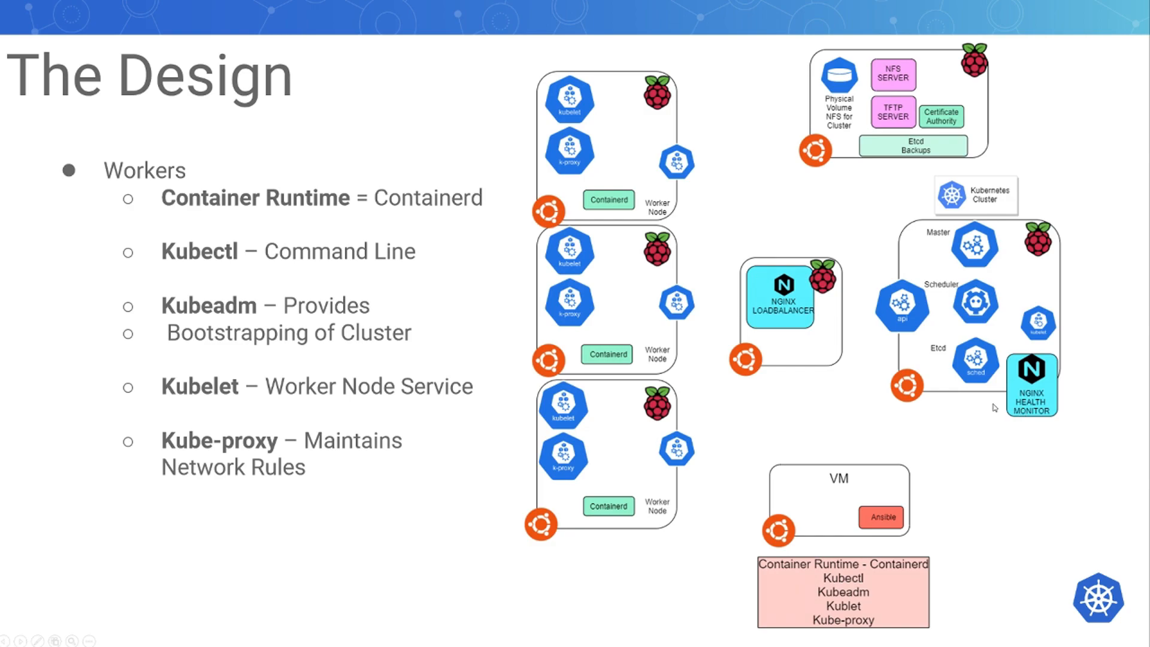
pyautogui.moveTo(968, 379)
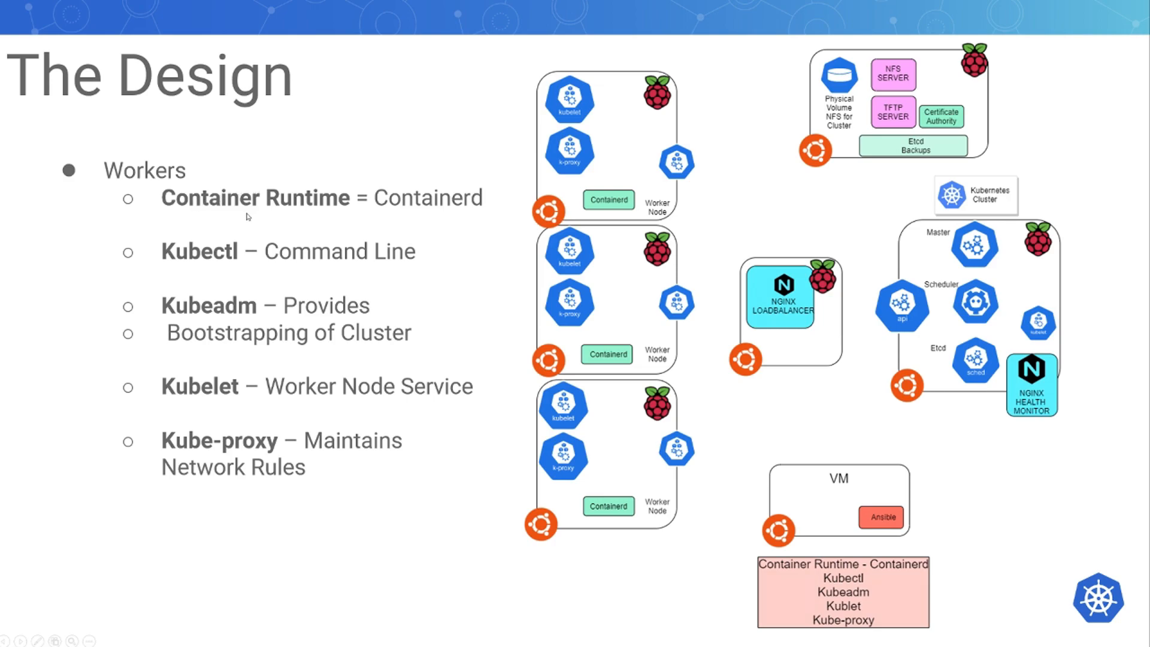
pyautogui.moveTo(381, 216)
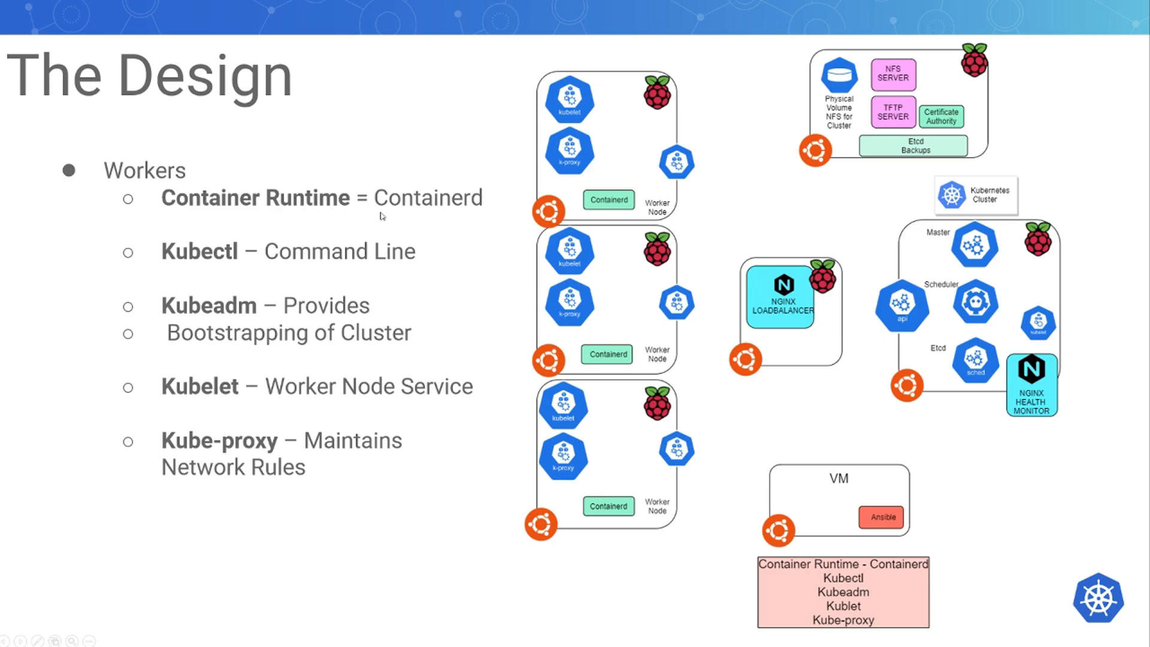
pyautogui.moveTo(411, 207)
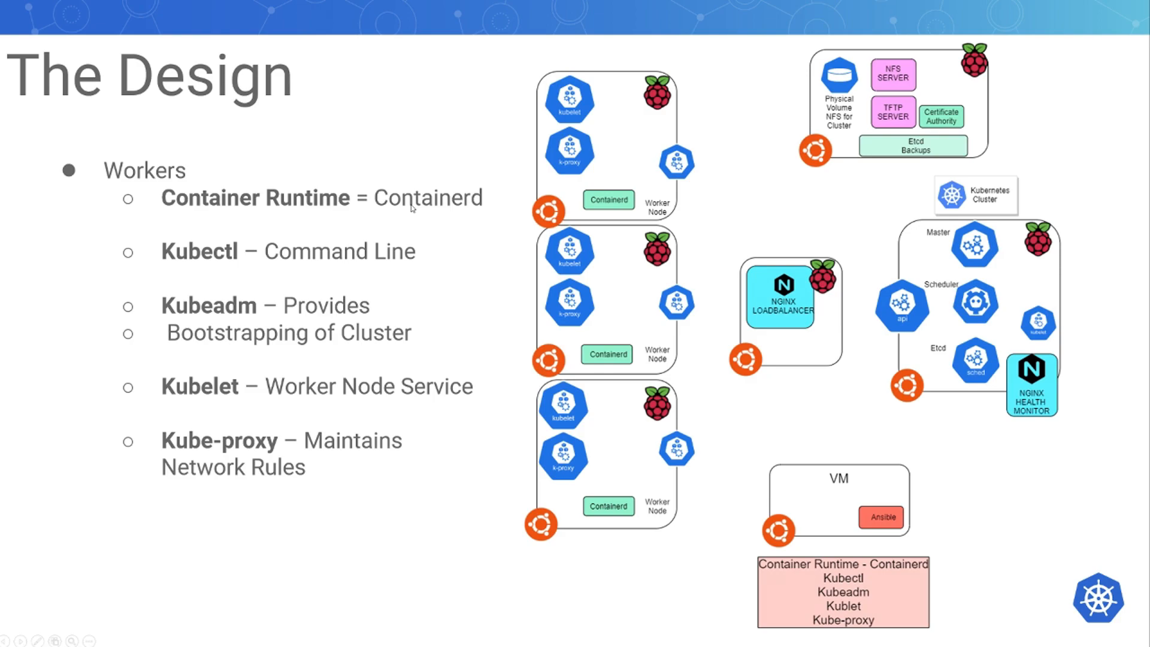
# Advance the Kubernetes design deck to the Master components slide (Kubectl, Kubeadm, NGINX)
pyautogui.press('Right')
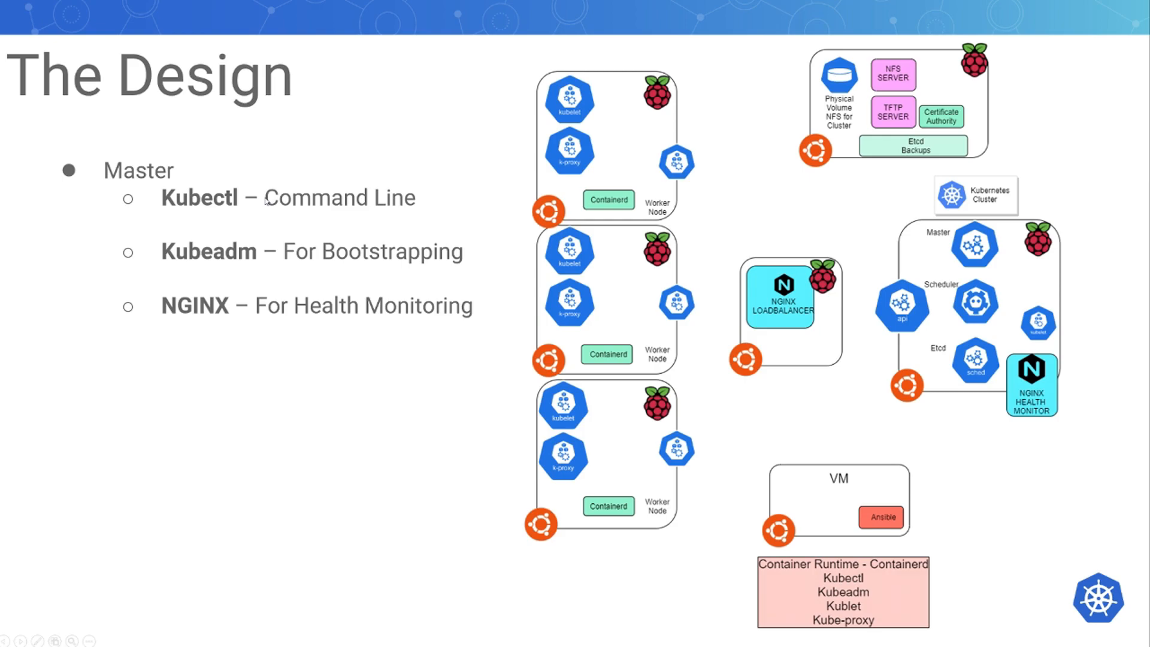
pyautogui.moveTo(288, 261)
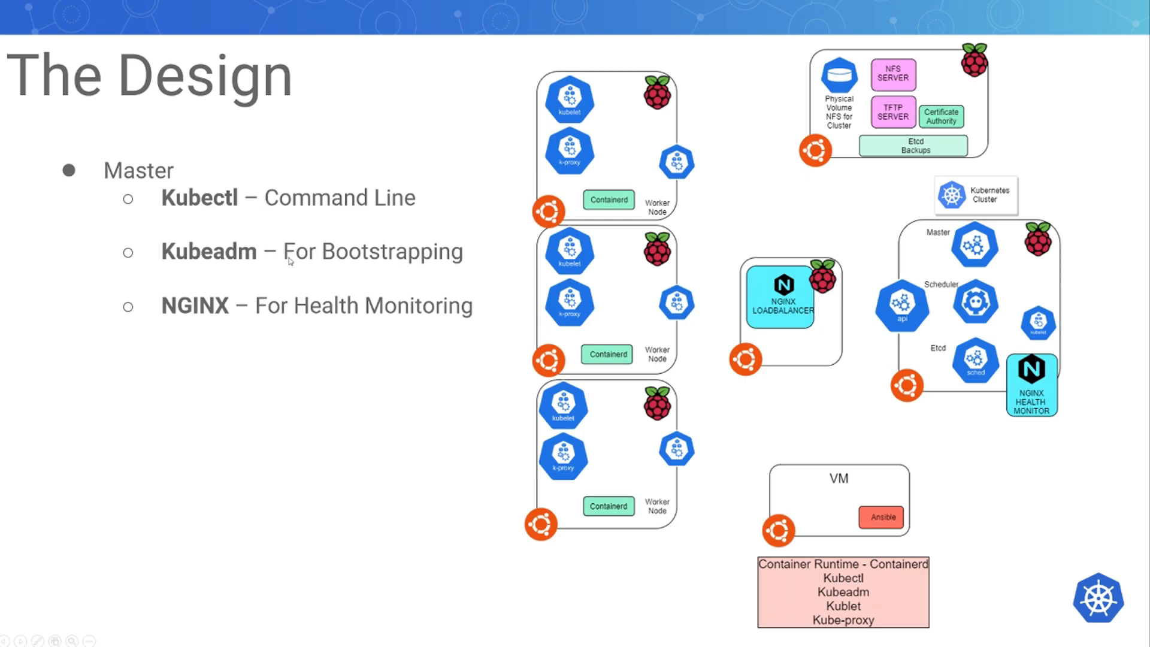
pyautogui.moveTo(262, 311)
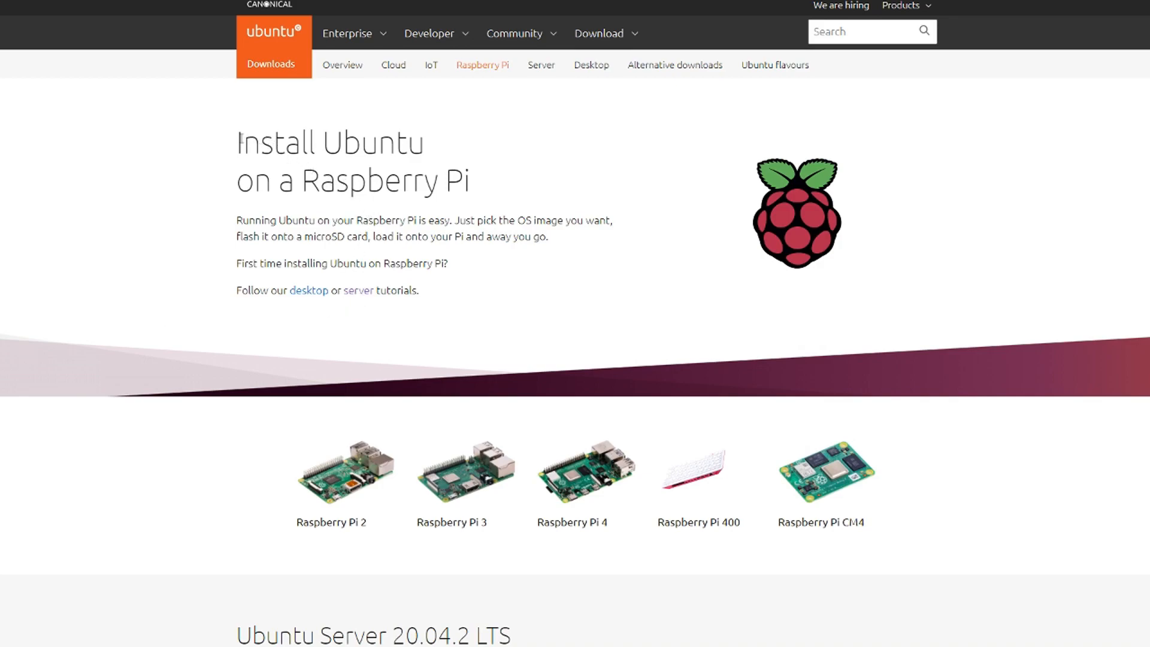
pyautogui.moveTo(384, 208)
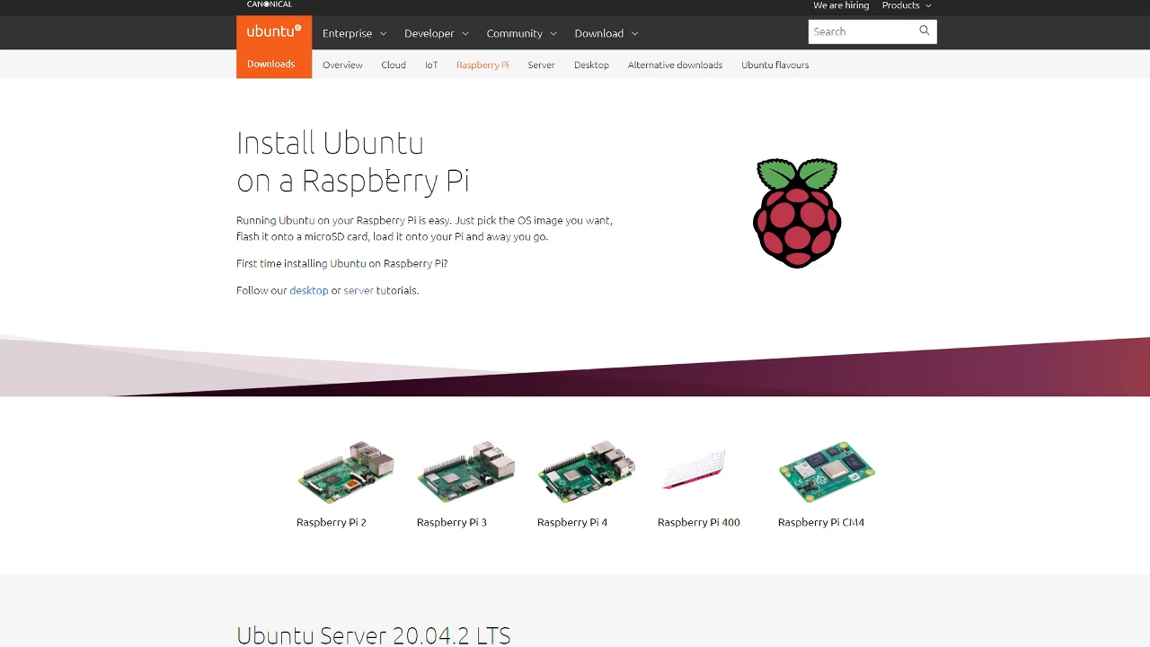
# Scroll the Raspberry Pi download page and open the 'How to install Ubuntu Server on your Raspberry Pi' tutorial
pyautogui.scroll(-3)
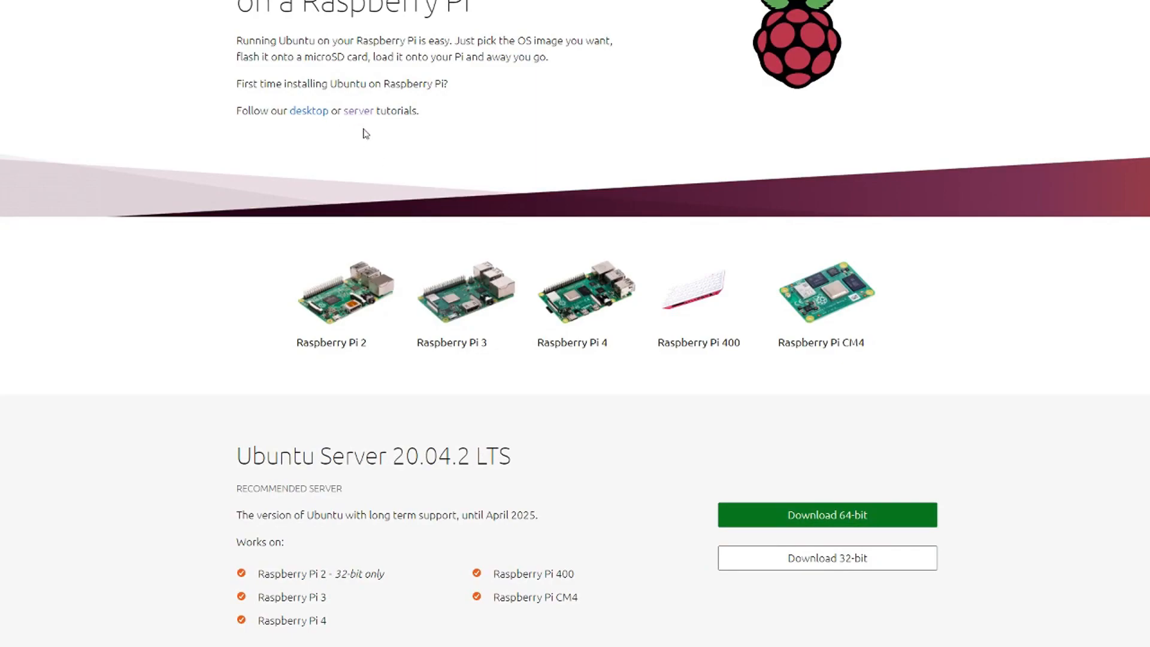
pyautogui.moveTo(374, 151)
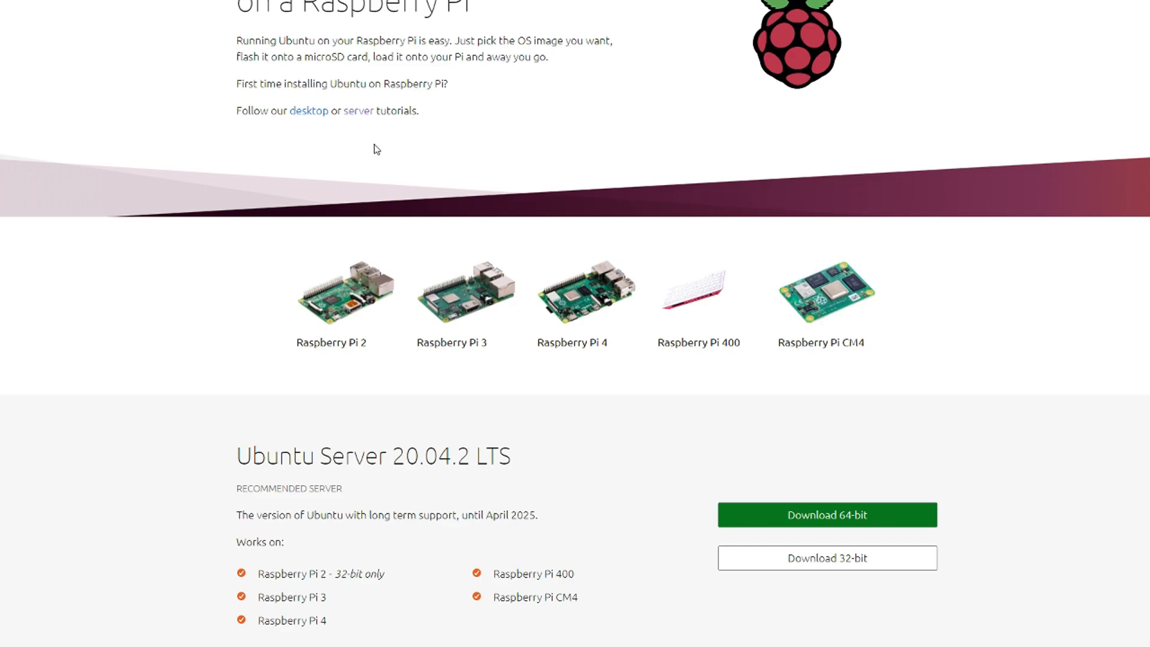
pyautogui.scroll(-3)
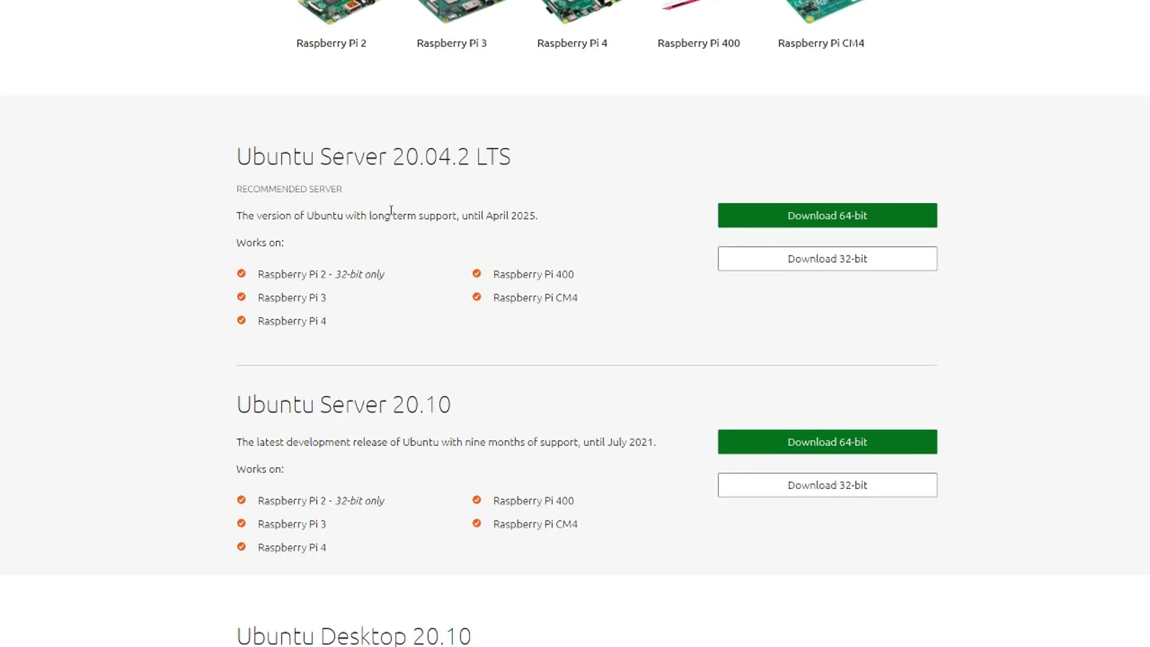
pyautogui.scroll(-3)
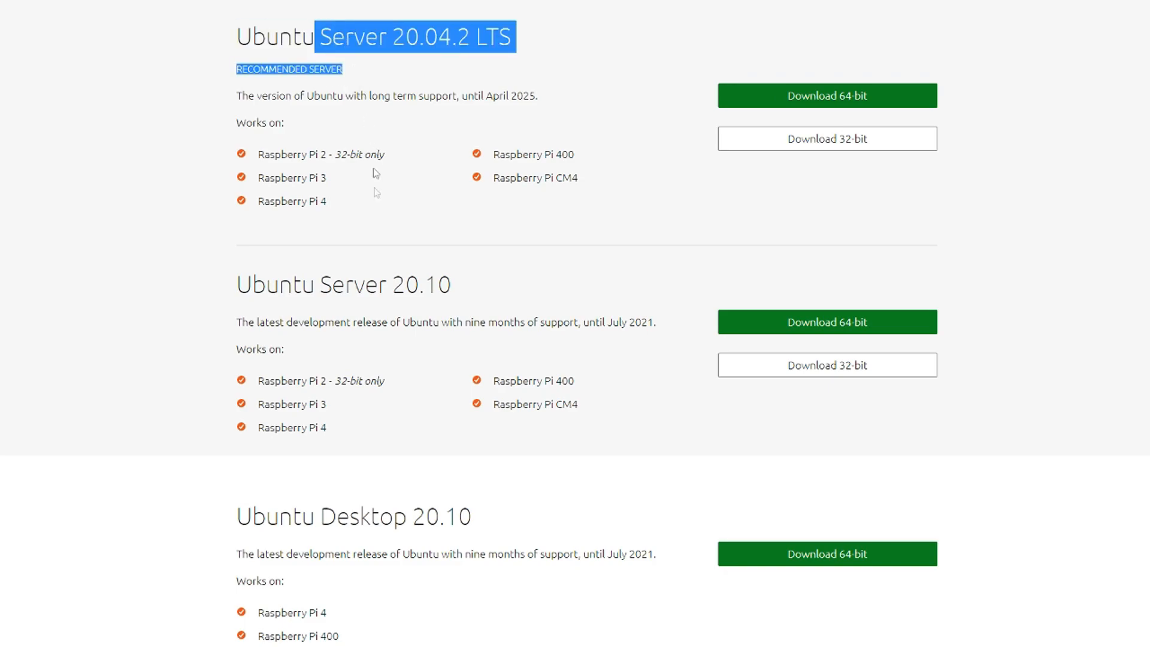
pyautogui.click(314, 297)
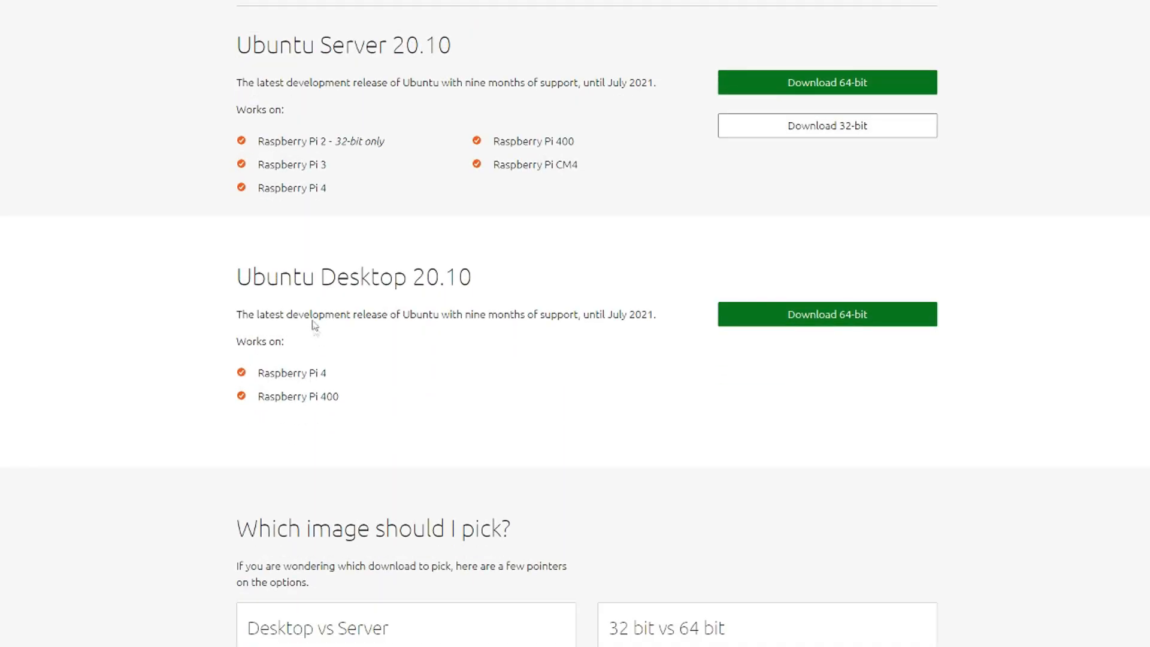
pyautogui.scroll(-3)
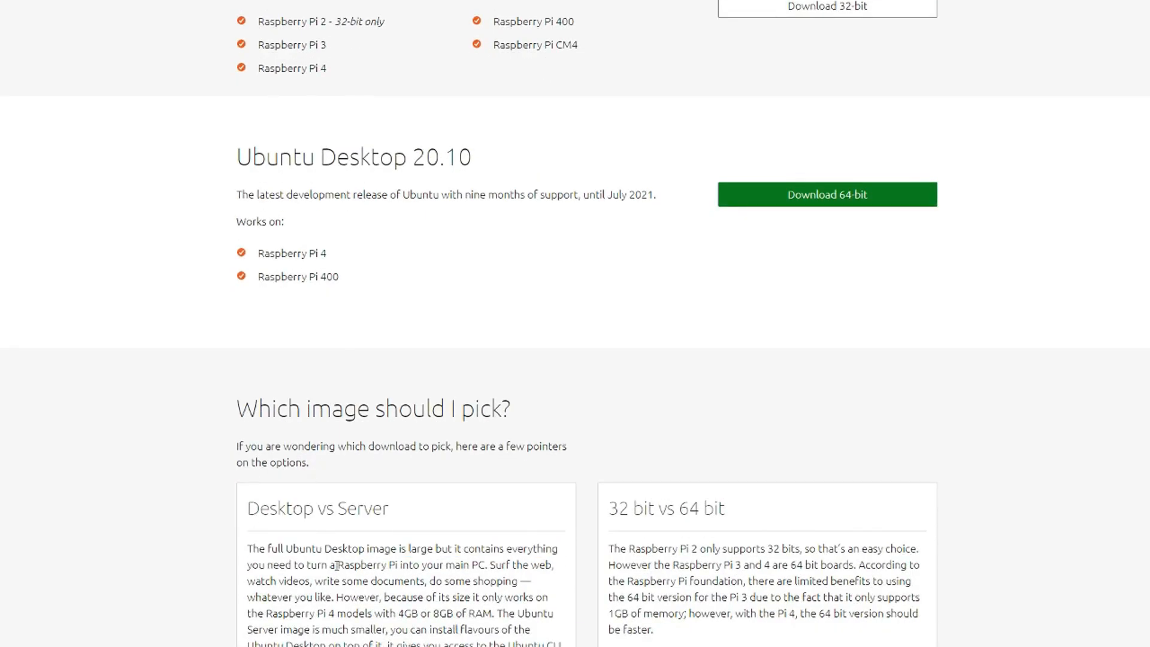
pyautogui.moveTo(360, 591)
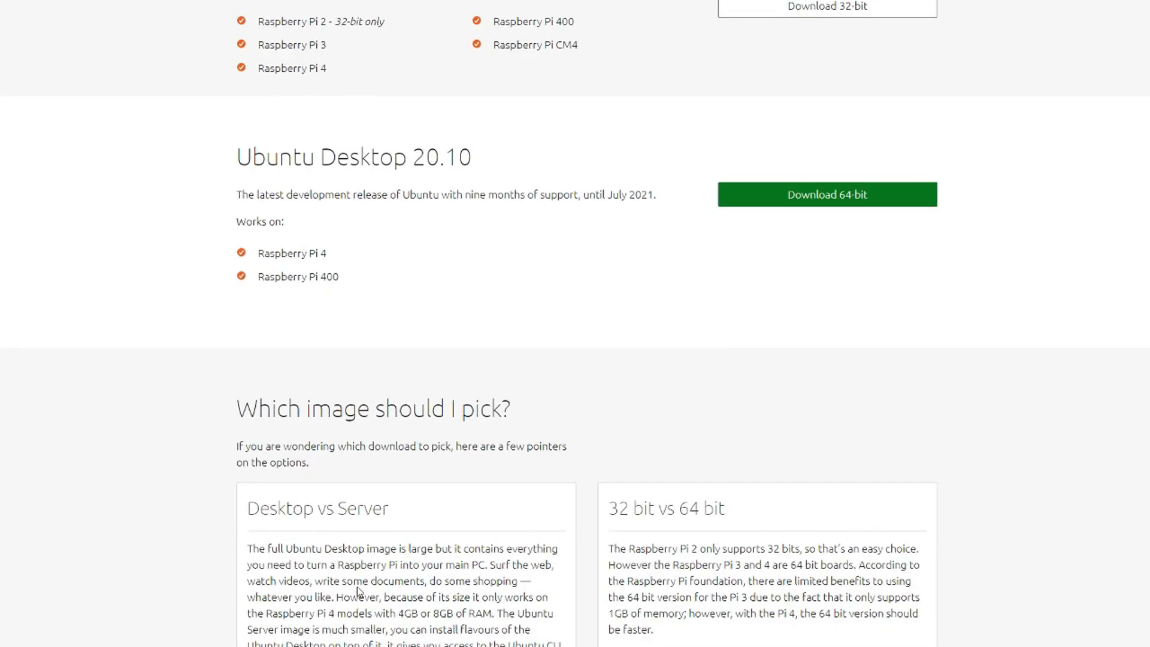
pyautogui.scroll(-3)
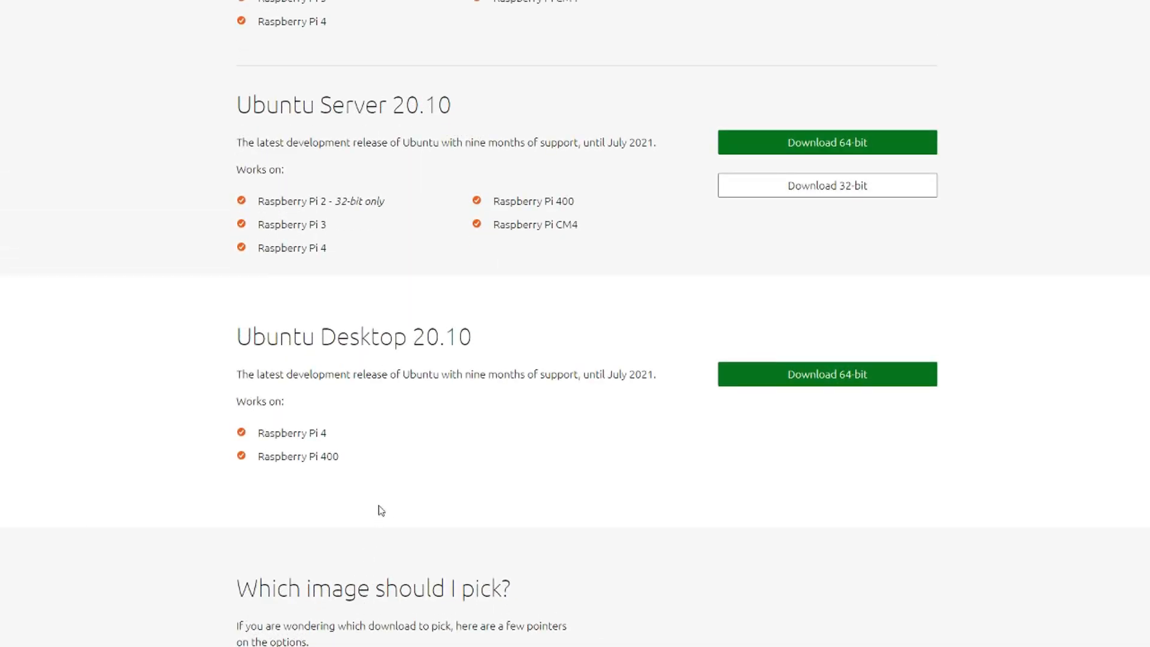
pyautogui.scroll(3)
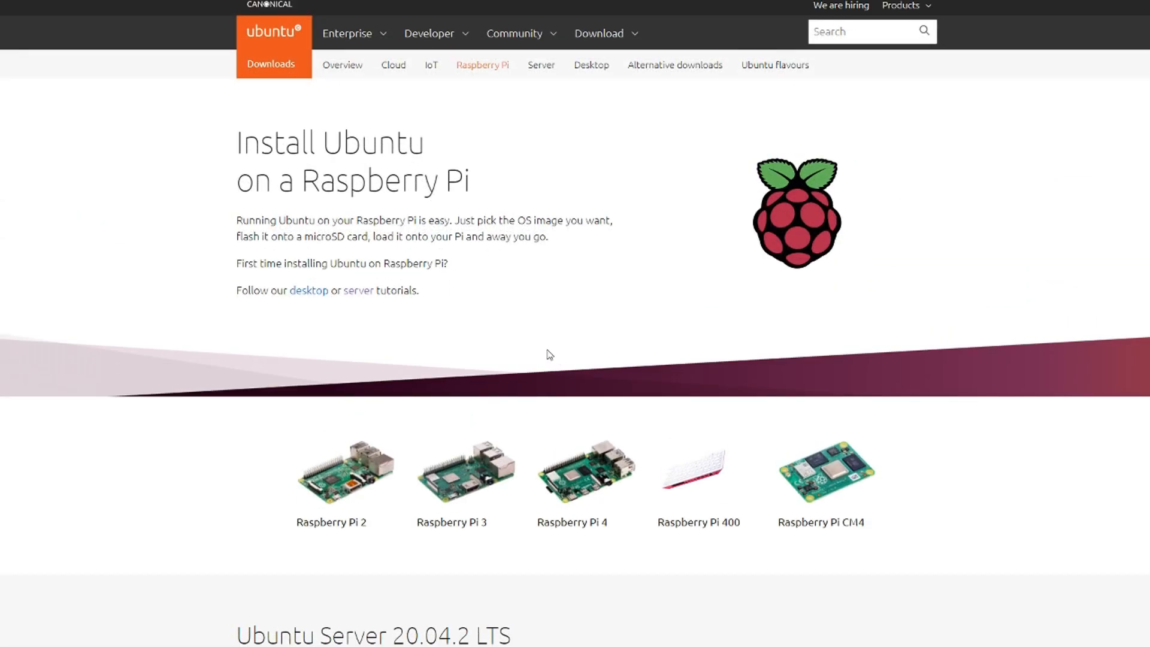
pyautogui.moveTo(358, 290)
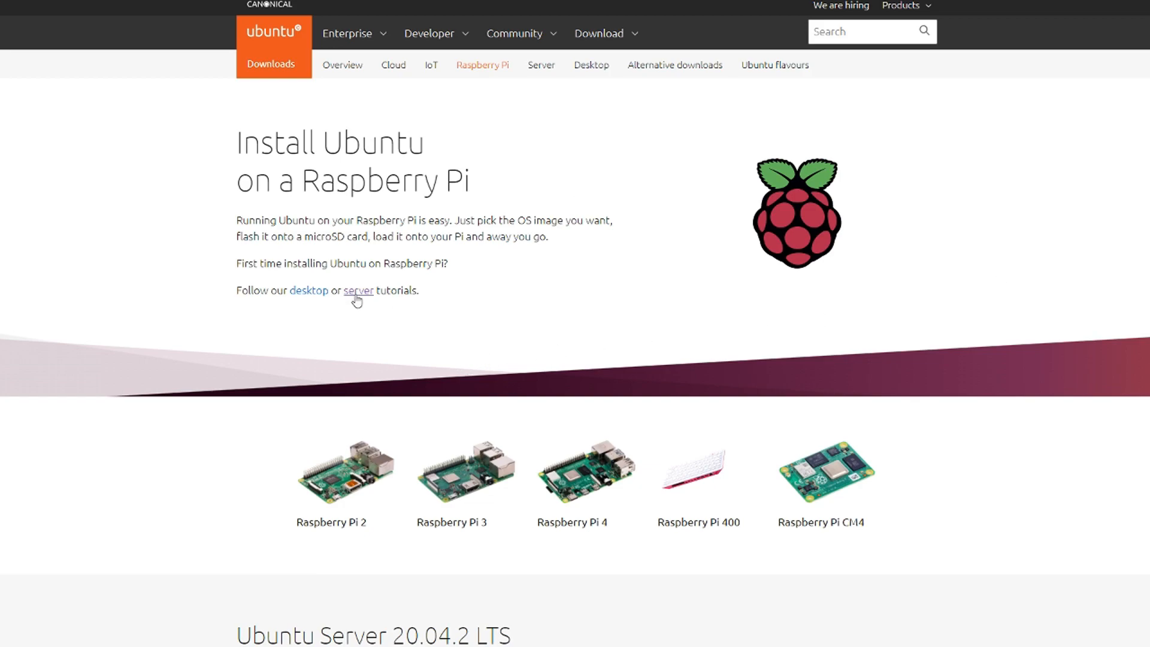
pyautogui.click(358, 290)
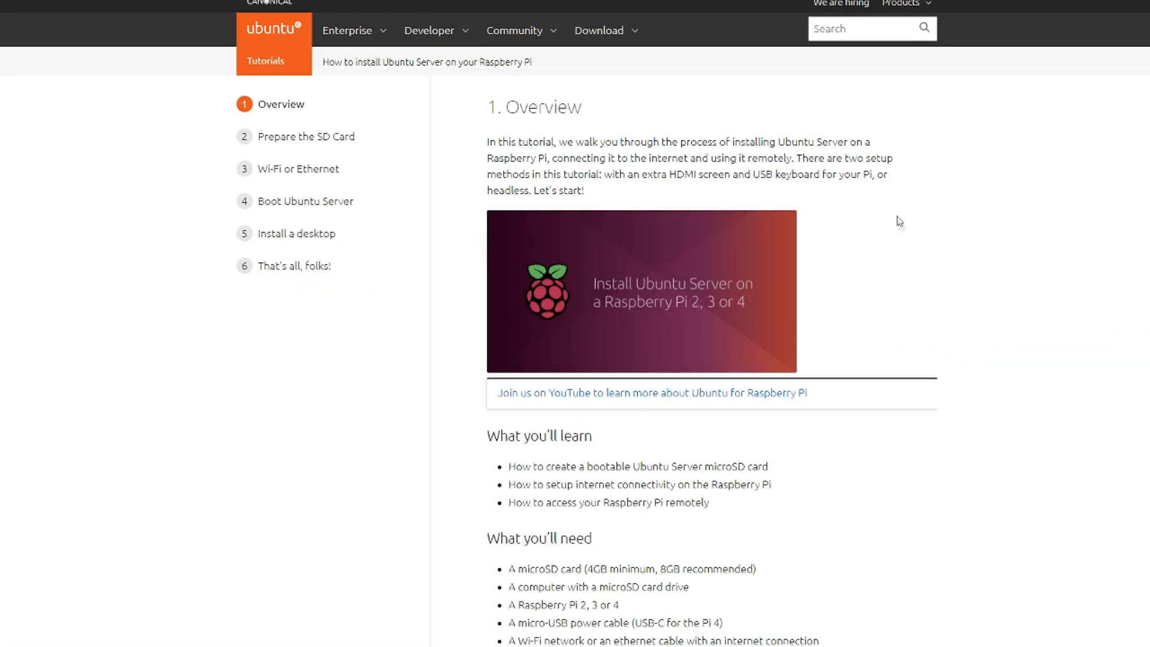
# Scroll the tutorial page, staying at its Overview section
pyautogui.scroll(-3)
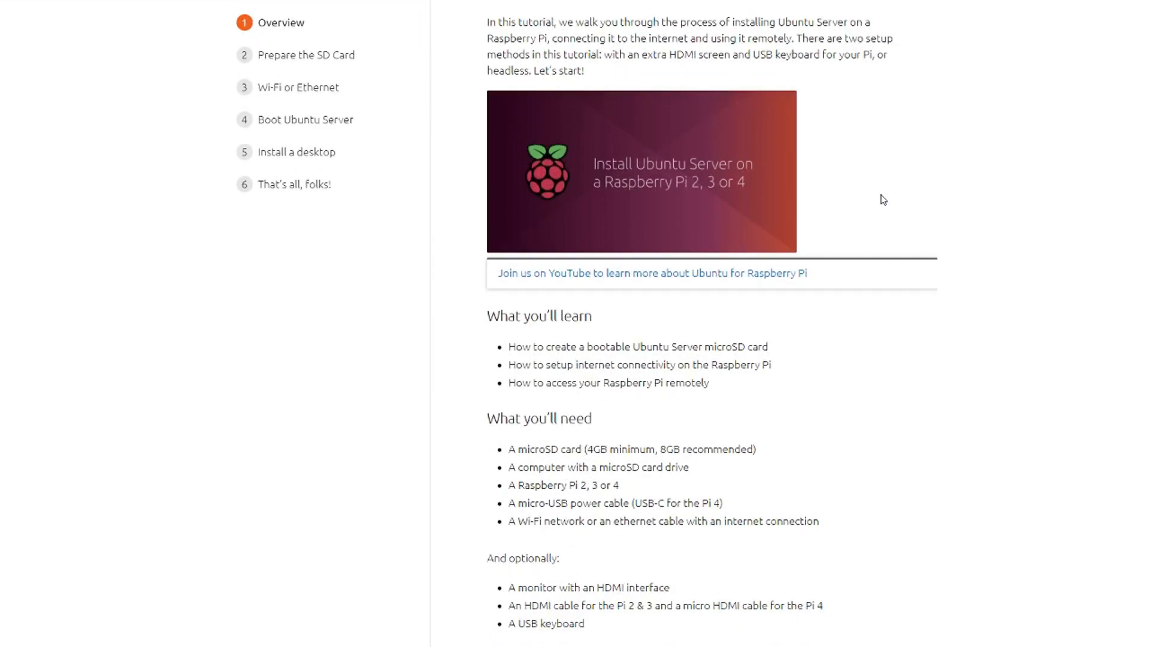
pyautogui.scroll(3)
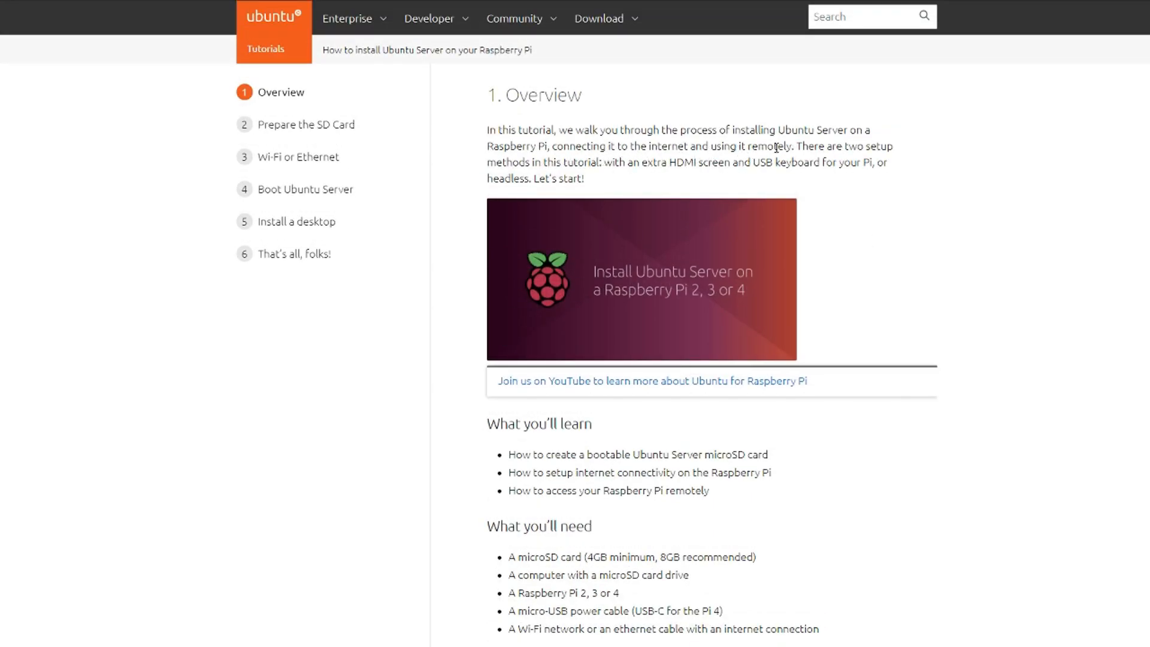
pyautogui.moveTo(693, 186)
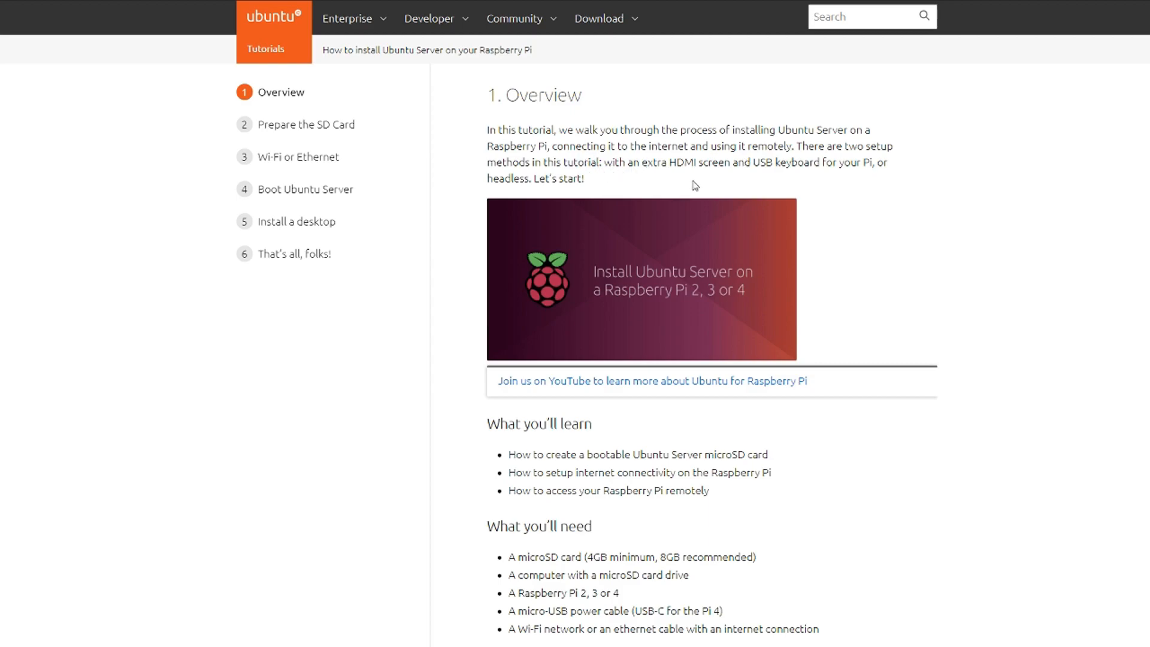
pyautogui.moveTo(776, 166)
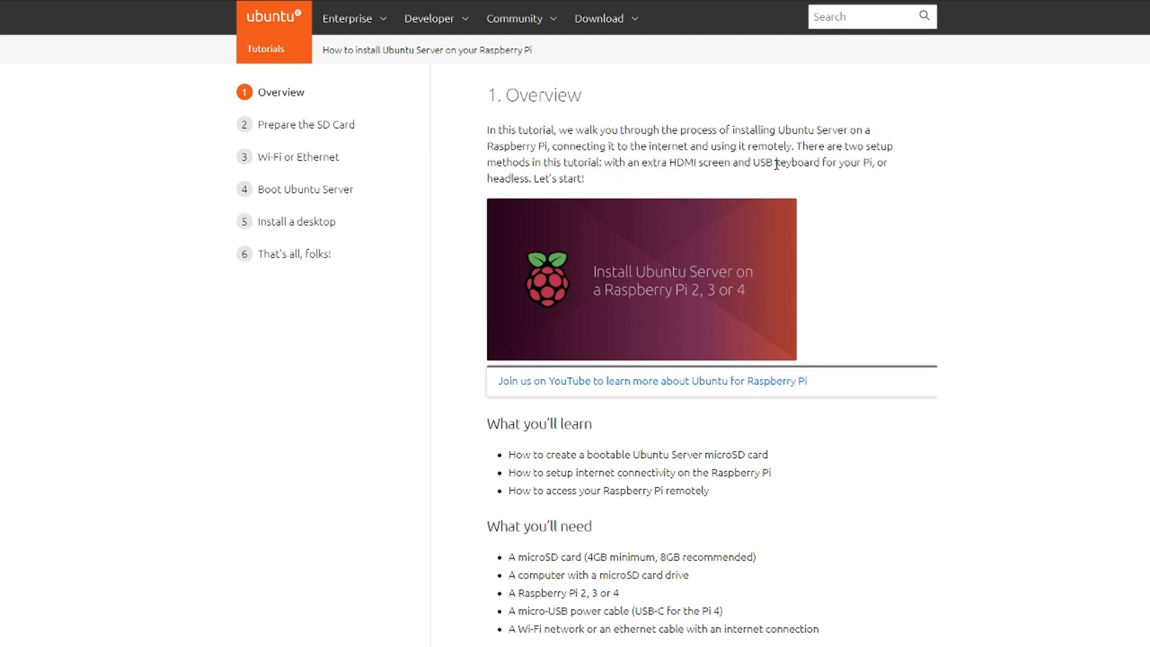
pyautogui.moveTo(652, 174)
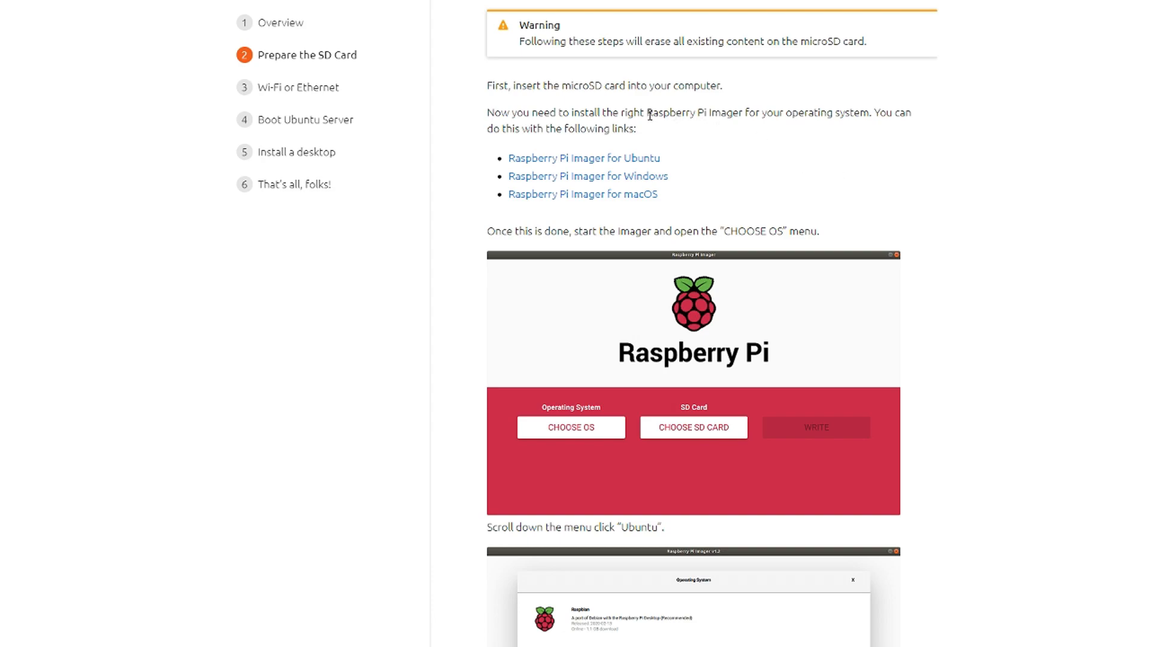
pyautogui.moveTo(720, 137)
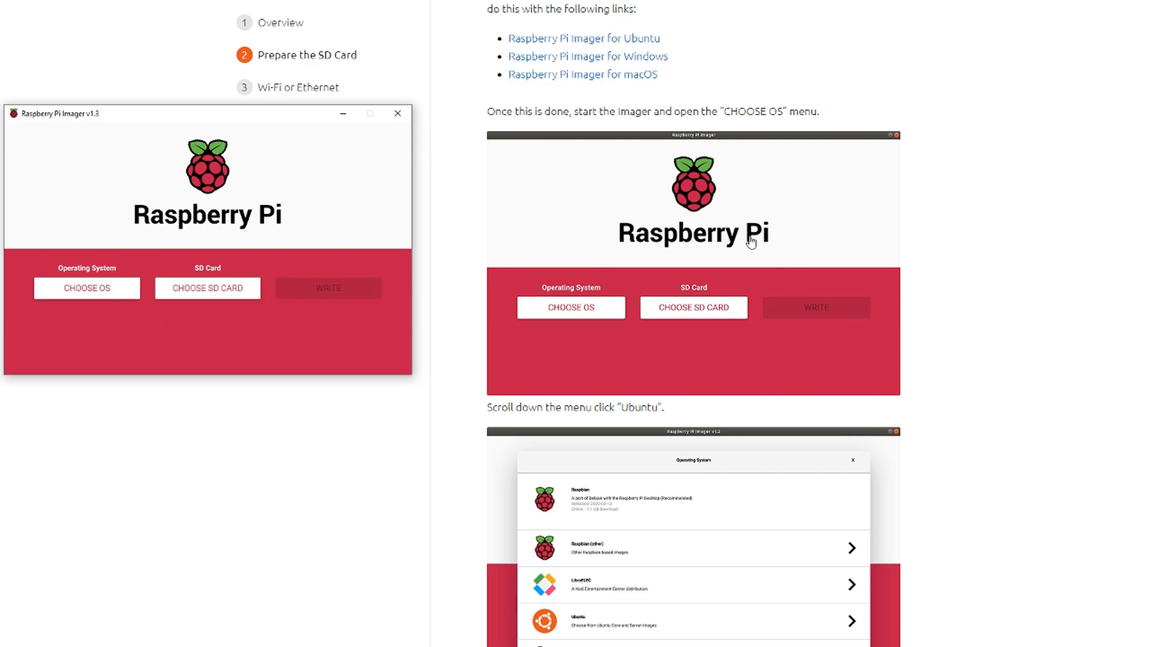
# Browse the operating system list and pick Ubuntu Server 20.04.2 LTS (RPi 3/4/400)
pyautogui.scroll(-3)
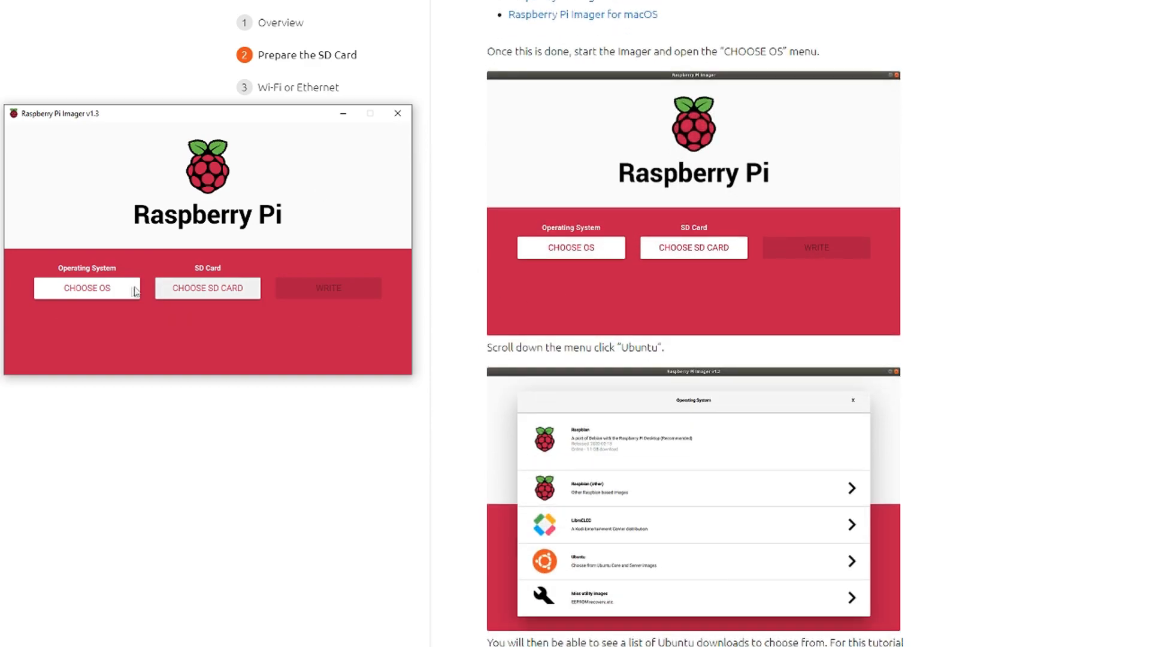
pyautogui.click(86, 287)
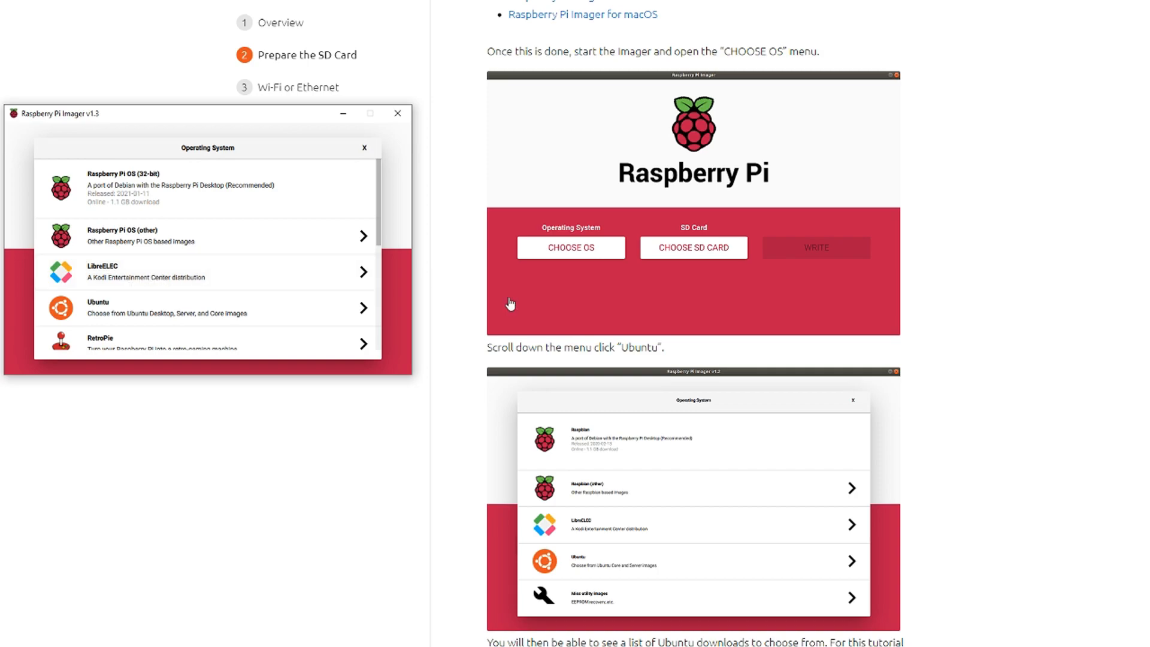
pyautogui.scroll(-3)
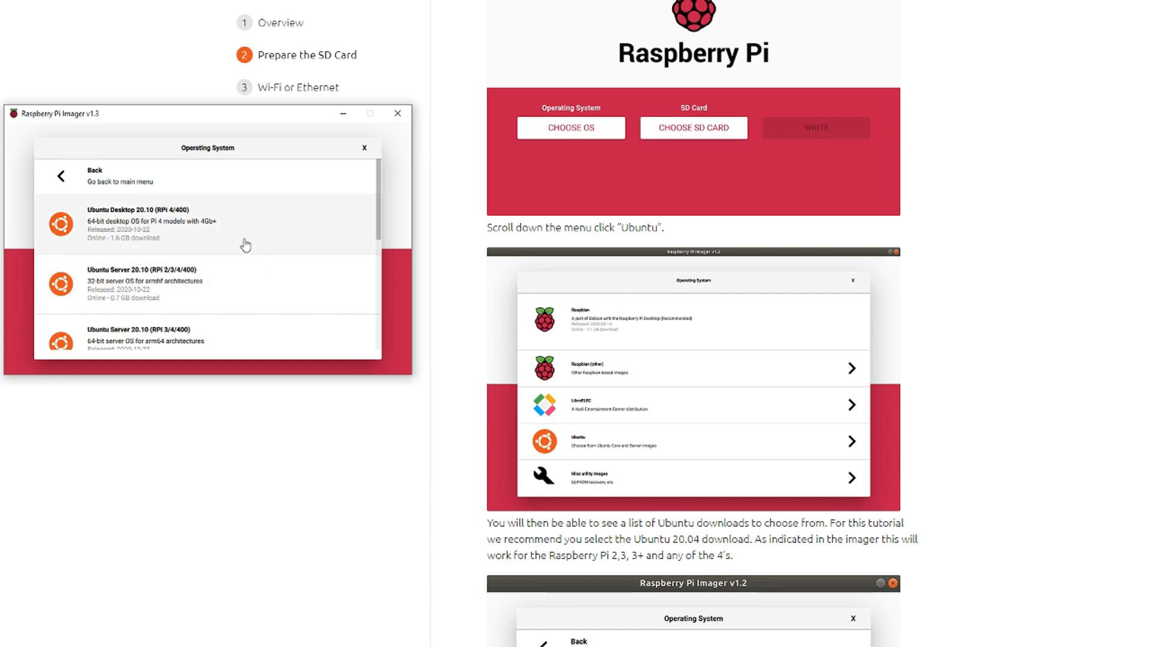
pyautogui.scroll(-3)
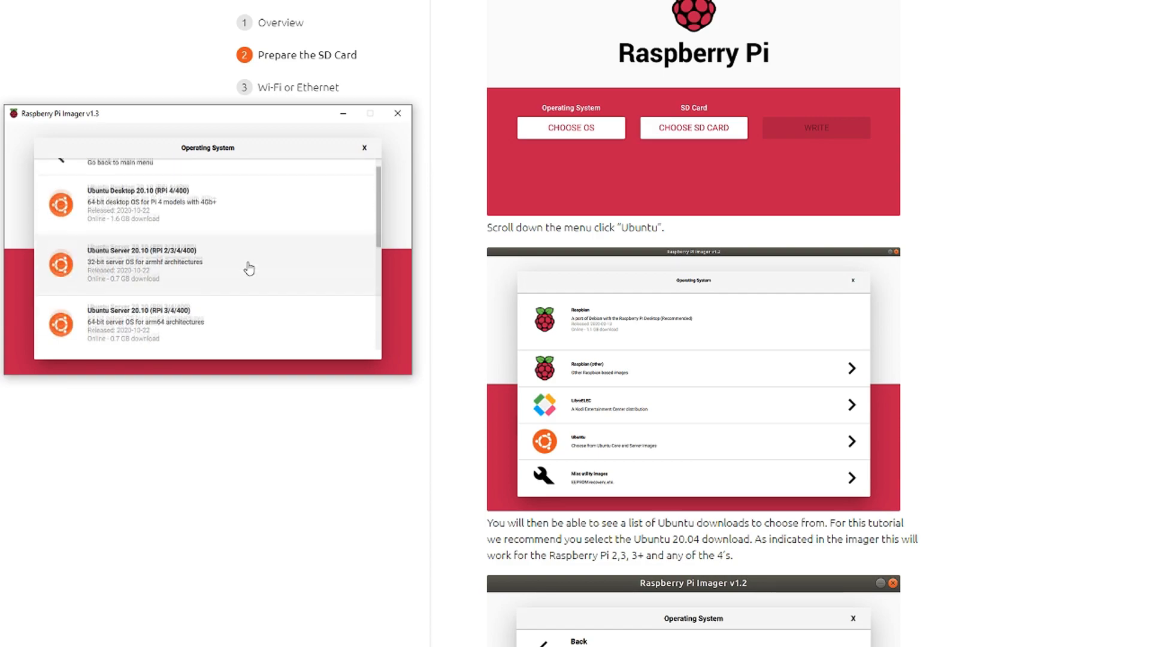
pyautogui.scroll(-3)
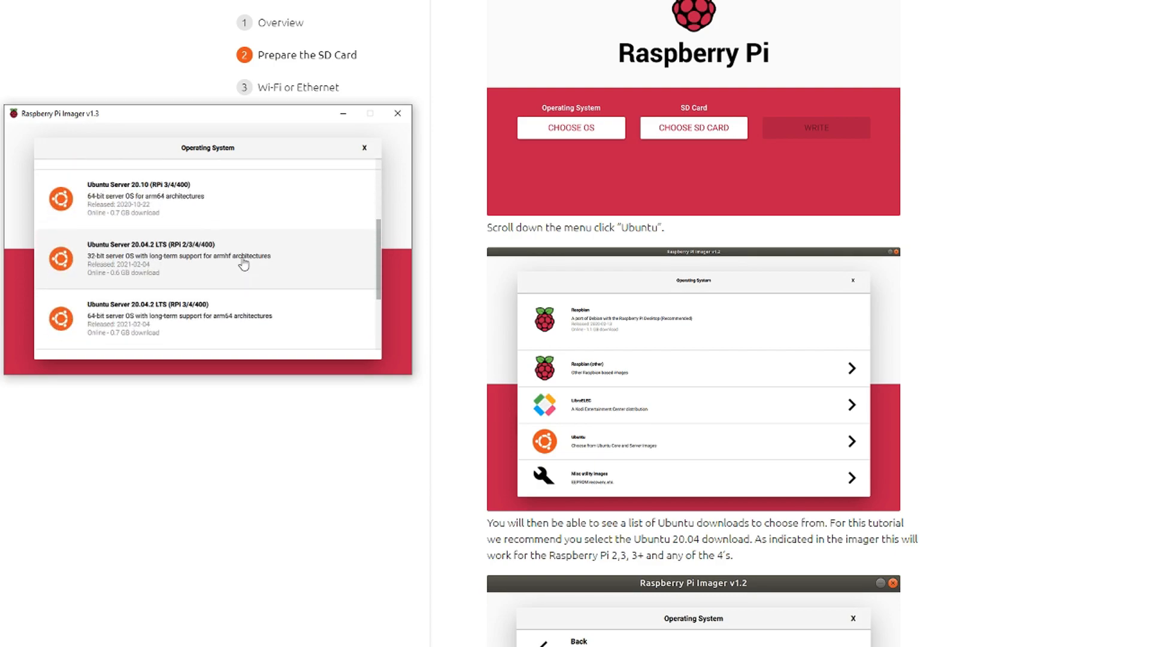
pyautogui.scroll(-3)
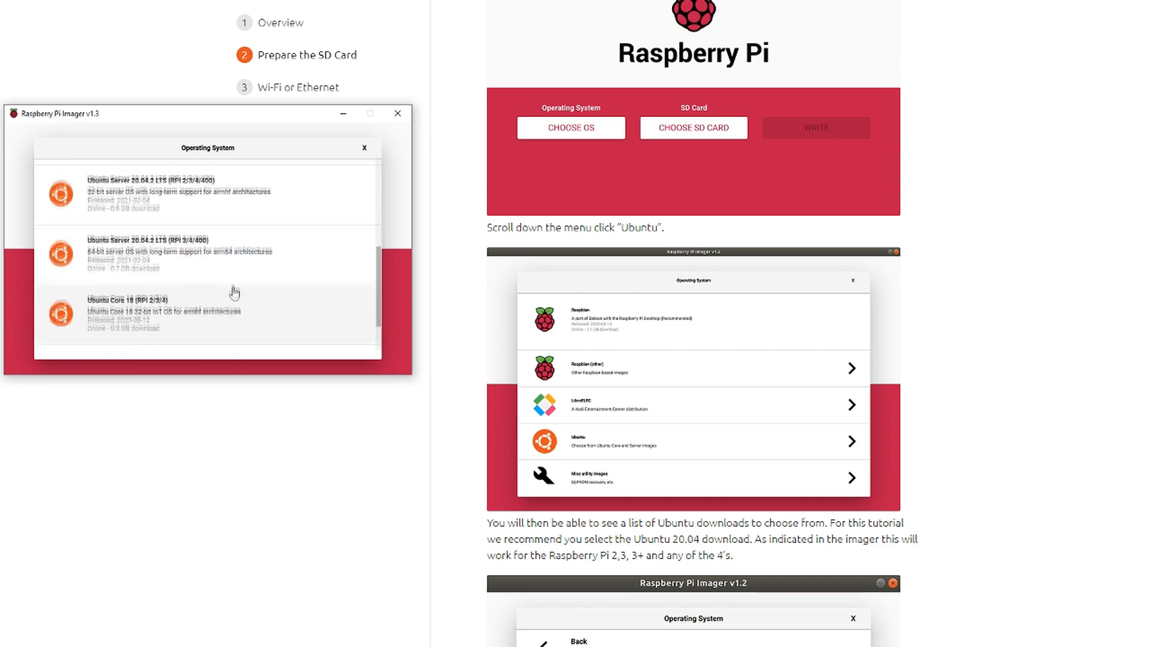
pyautogui.scroll(-3)
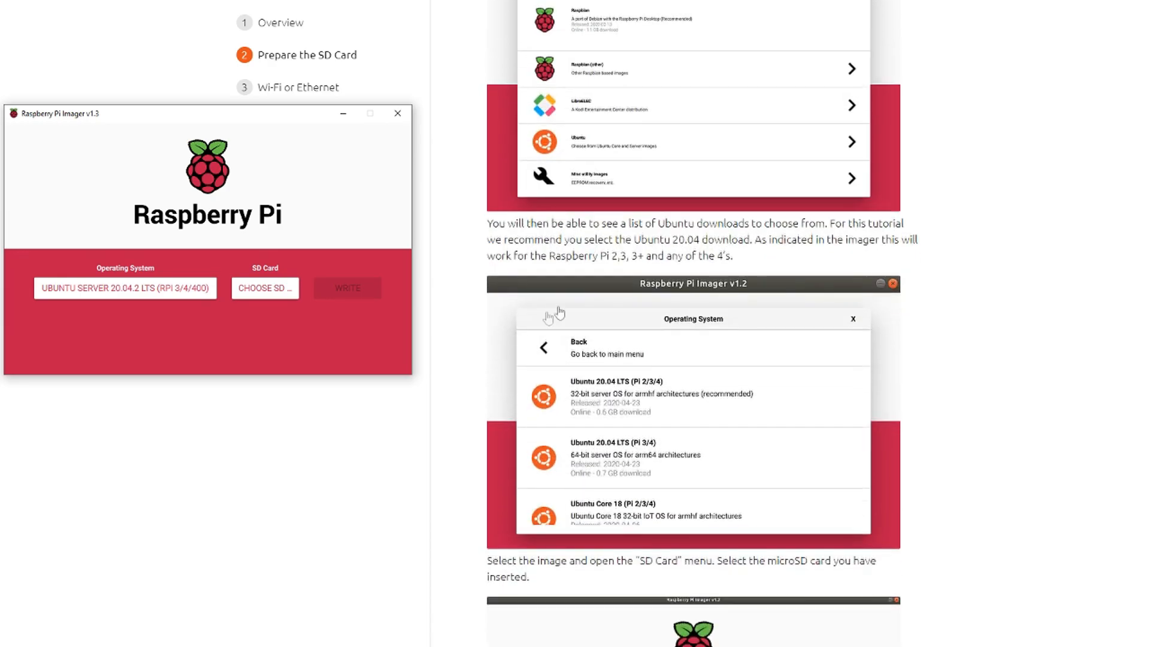
pyautogui.scroll(-3)
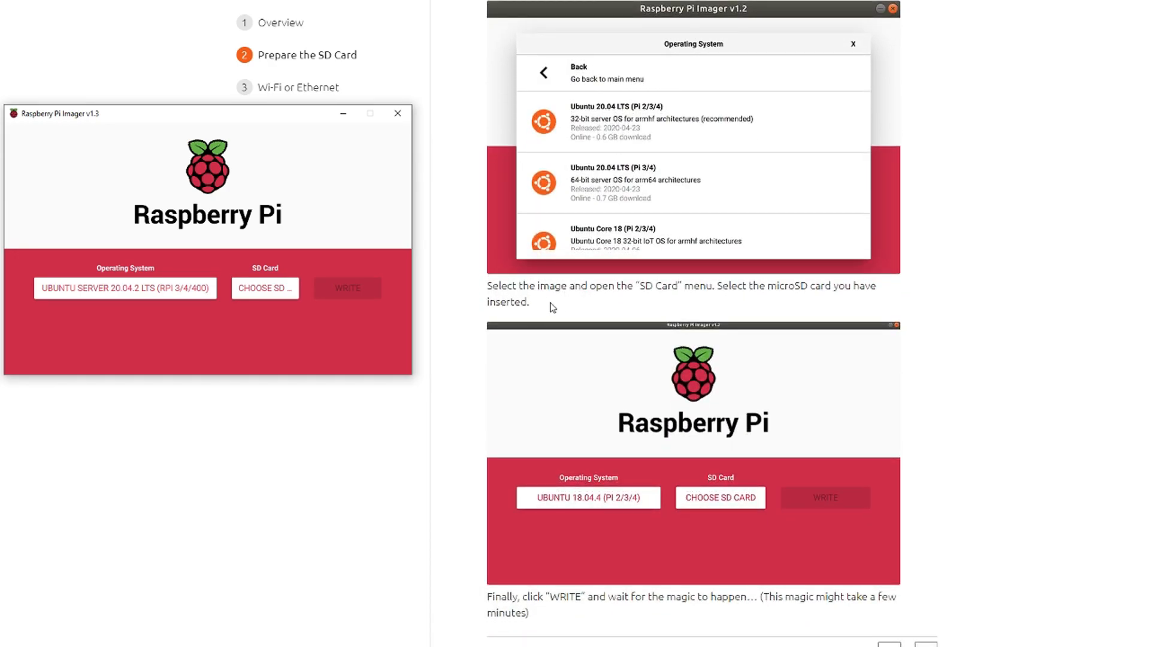
# Select Generic SD Card USB Device (63.9 GB) as the write target
pyautogui.click(265, 287)
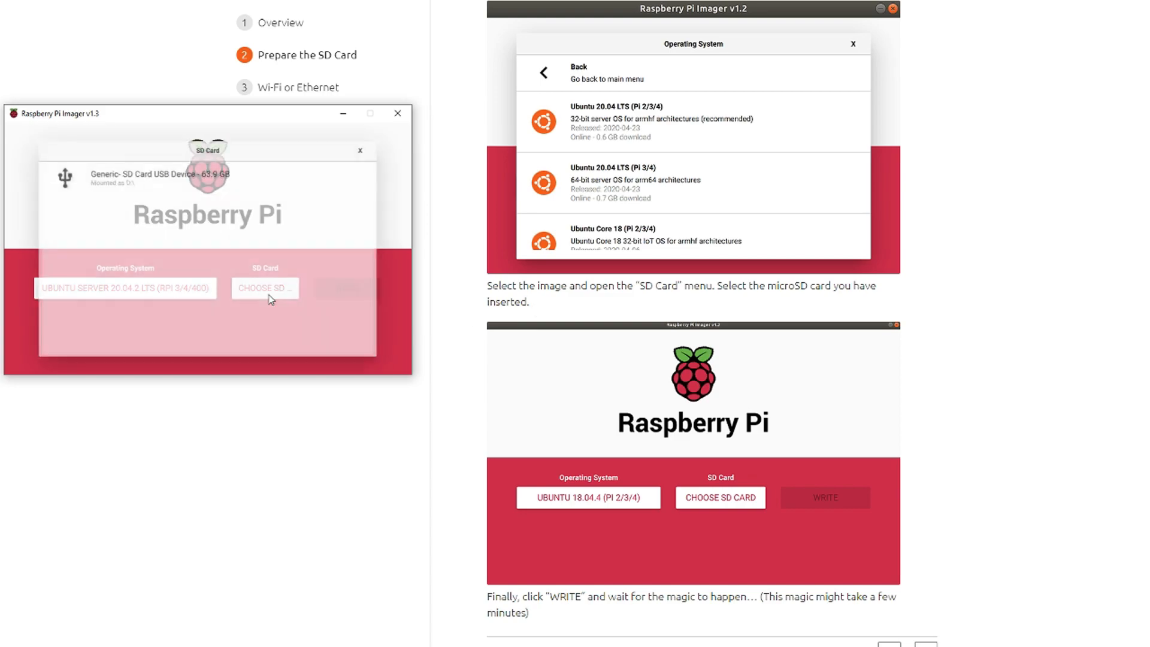
pyautogui.click(265, 287)
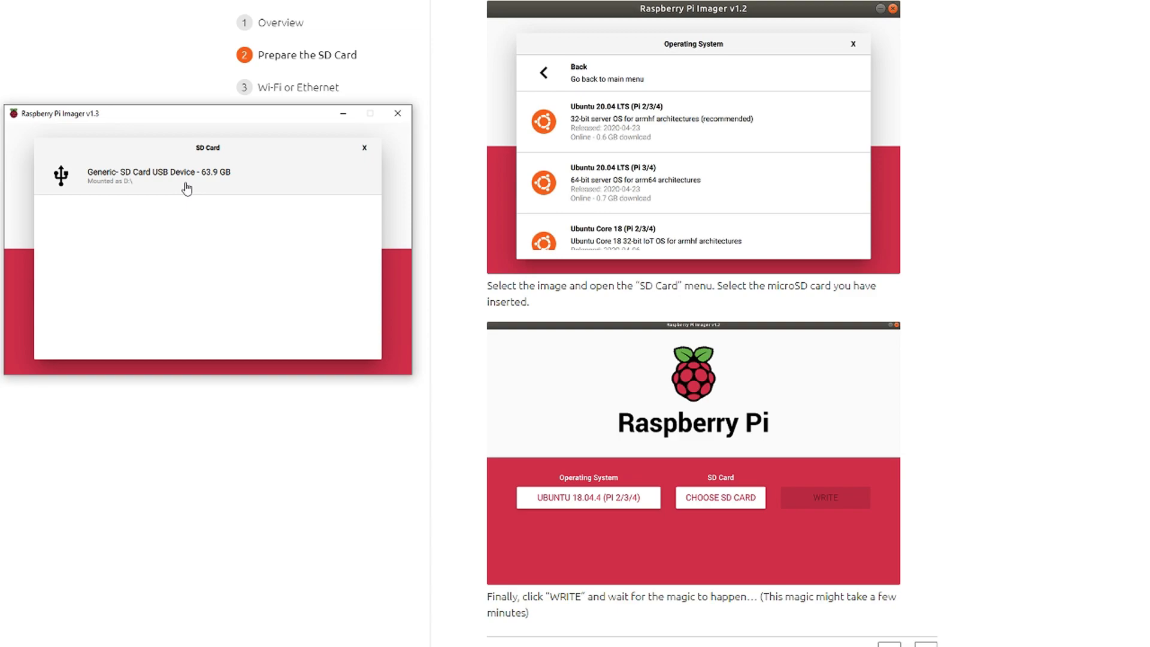
pyautogui.click(187, 176)
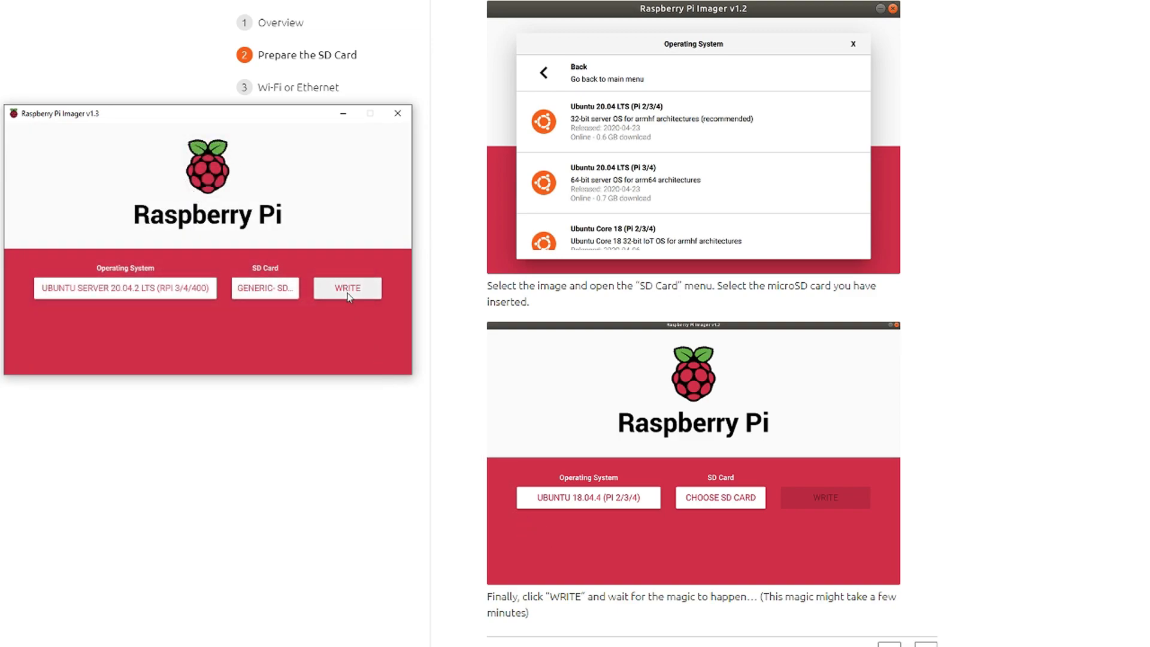
# Begin writing Ubuntu Server 20.04.2 LTS to the SD card, starting at 0%
pyautogui.click(346, 287)
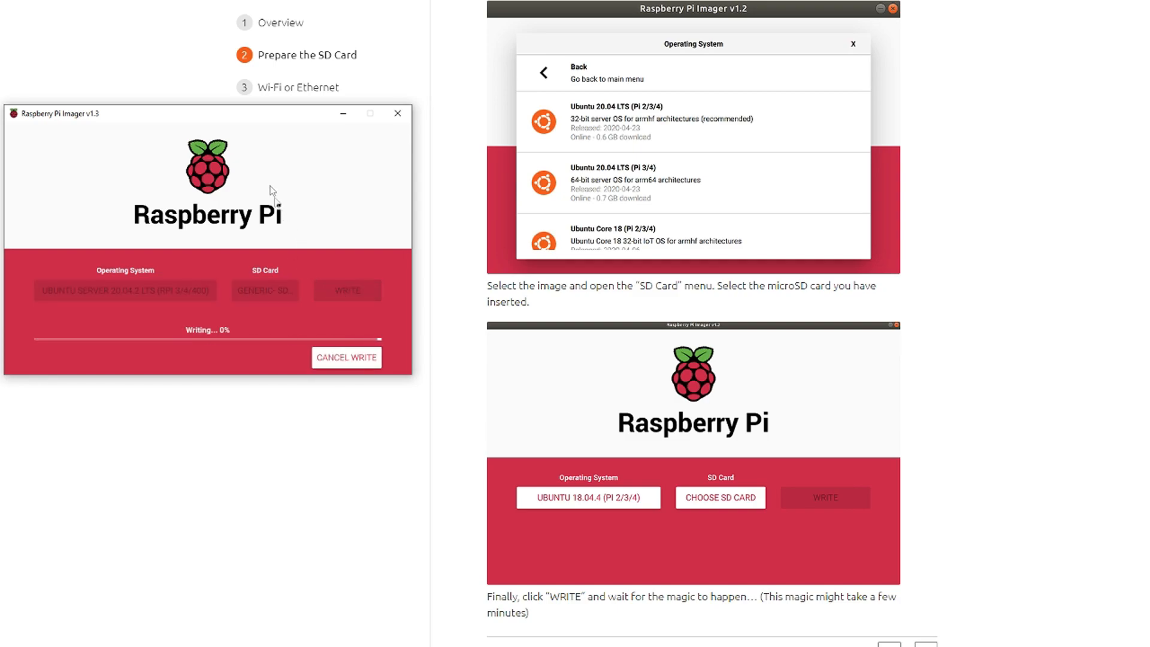
pyautogui.moveTo(264, 171)
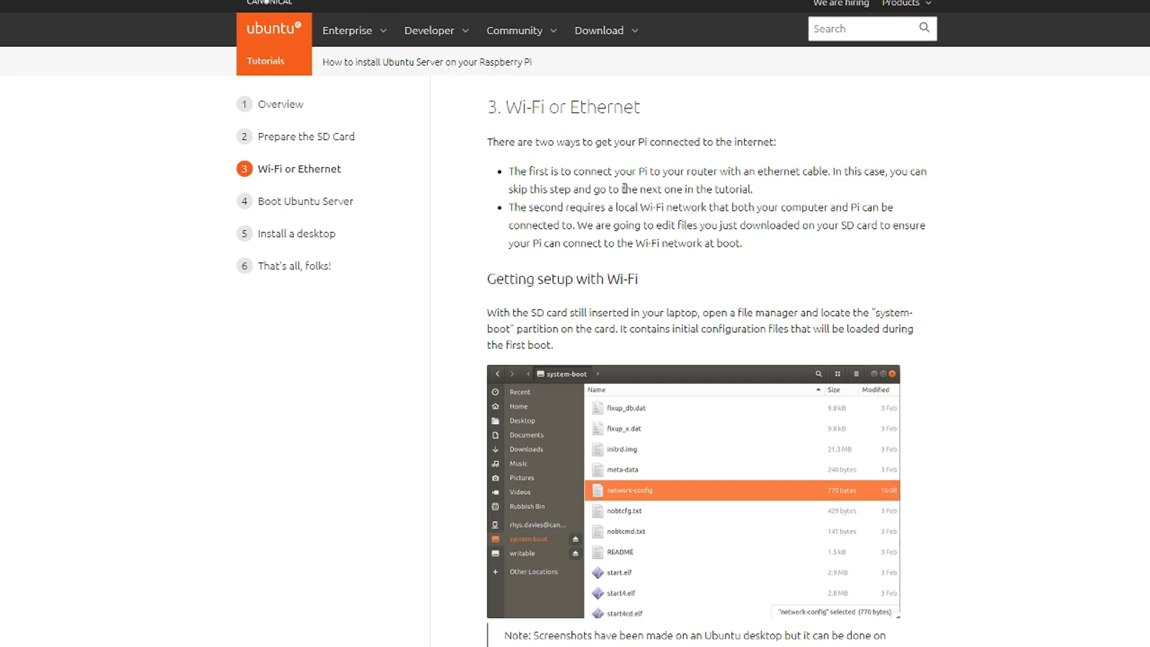
# Scroll the tutorial to step 3, Wi-Fi or Ethernet, showing the network-config example
pyautogui.scroll(-3)
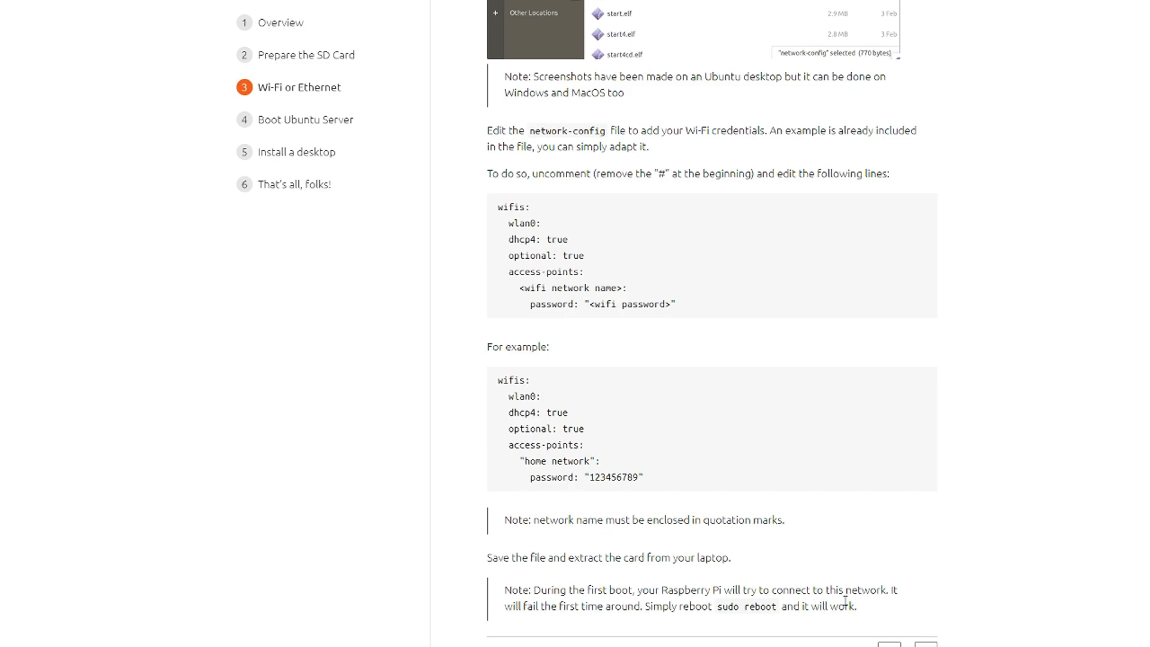
pyautogui.moveTo(916, 615)
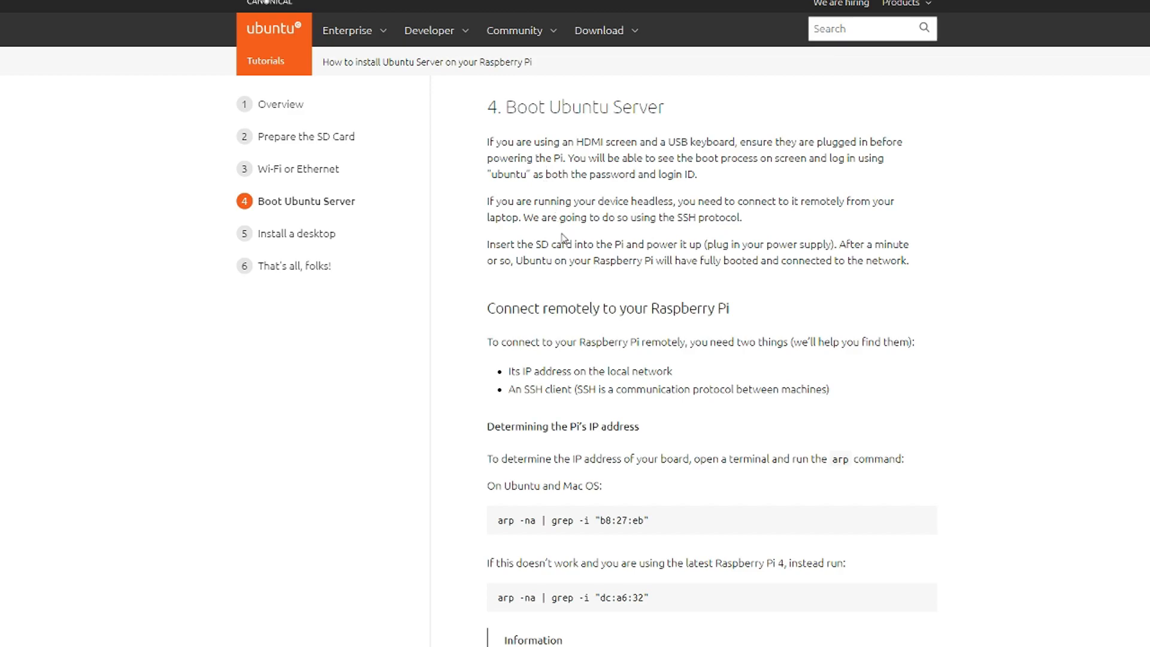
pyautogui.moveTo(563, 238)
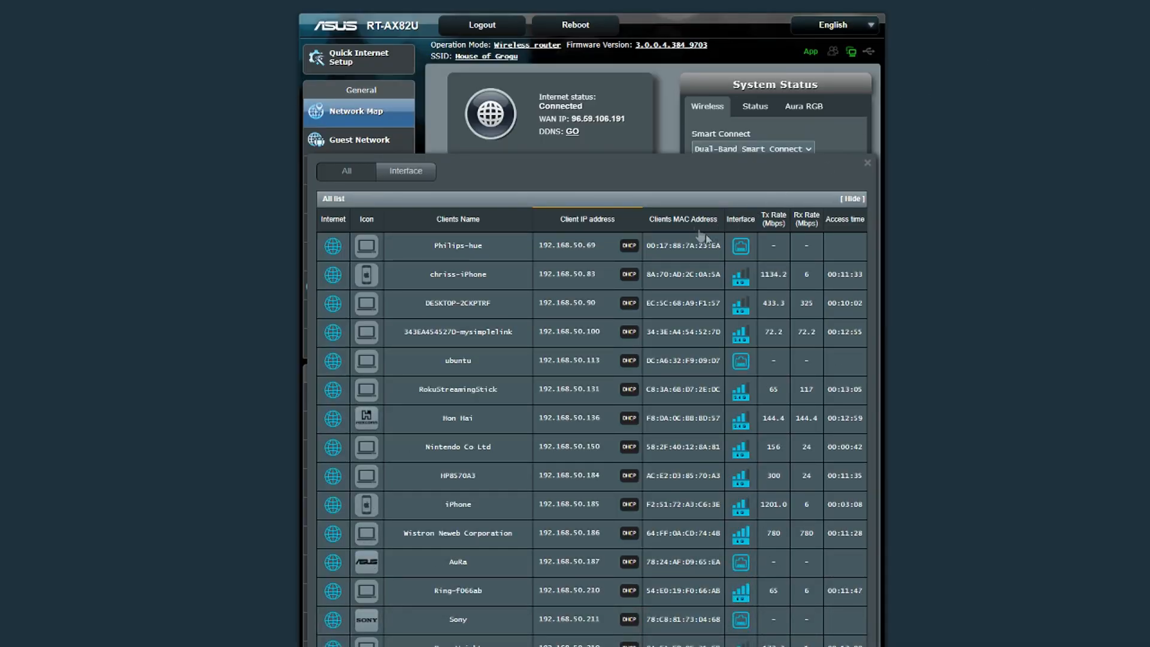
pyautogui.moveTo(570, 387)
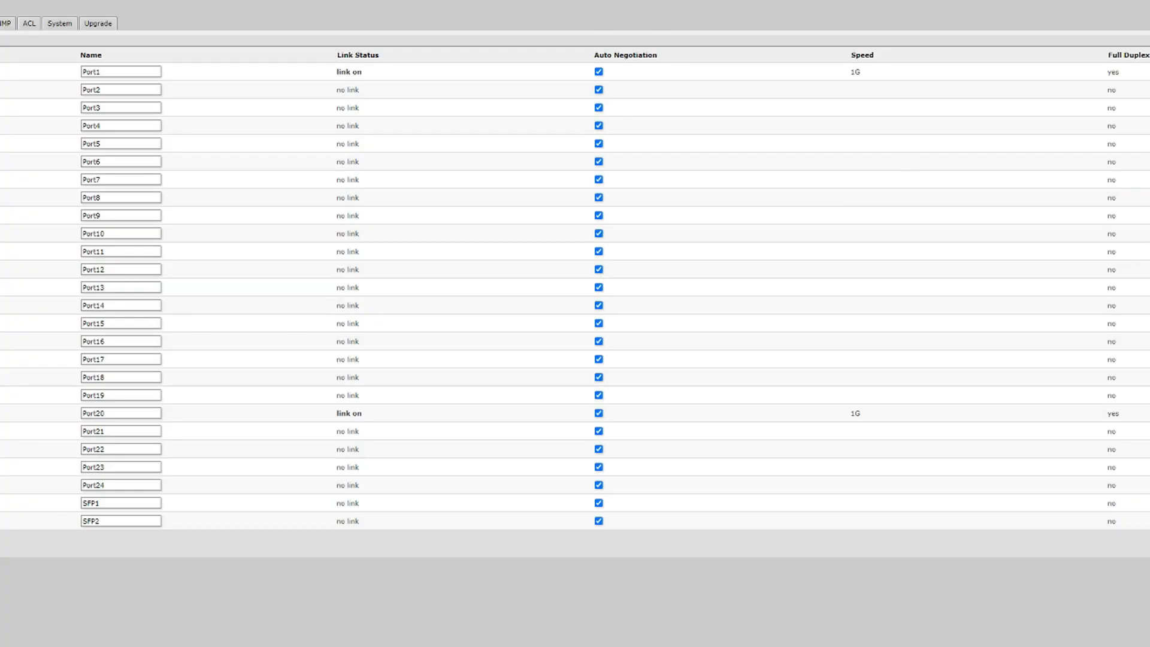
# Open the switch's System tab and keep Address Acquisition on DHCP with fallback
pyautogui.click(438, 7)
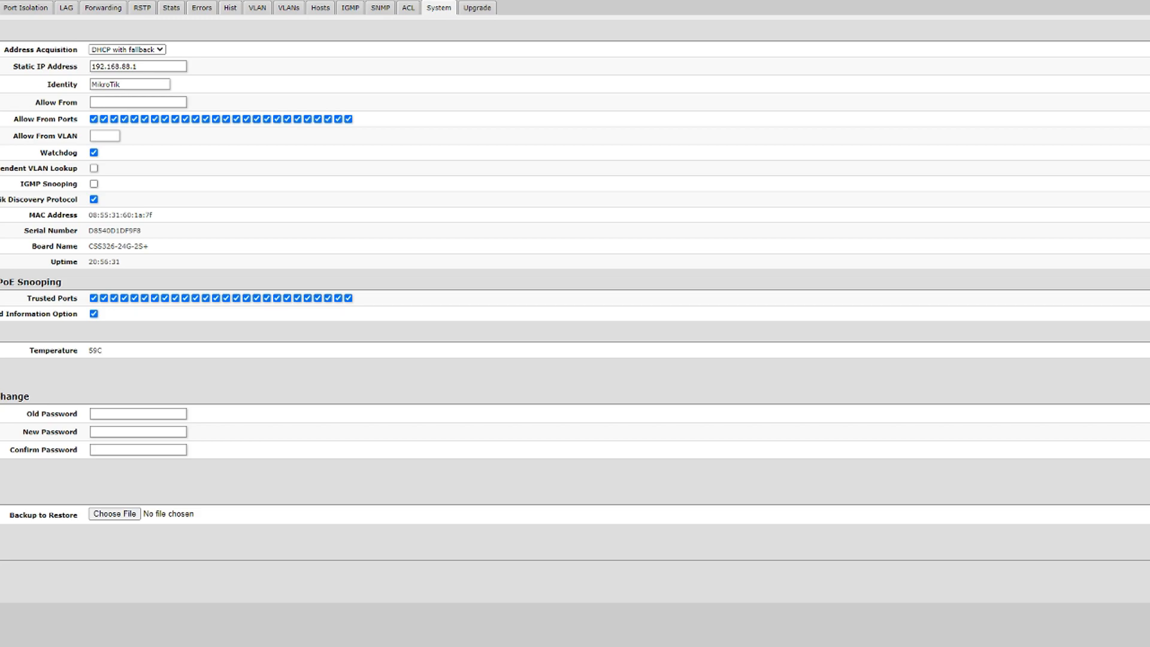
pyautogui.click(127, 49)
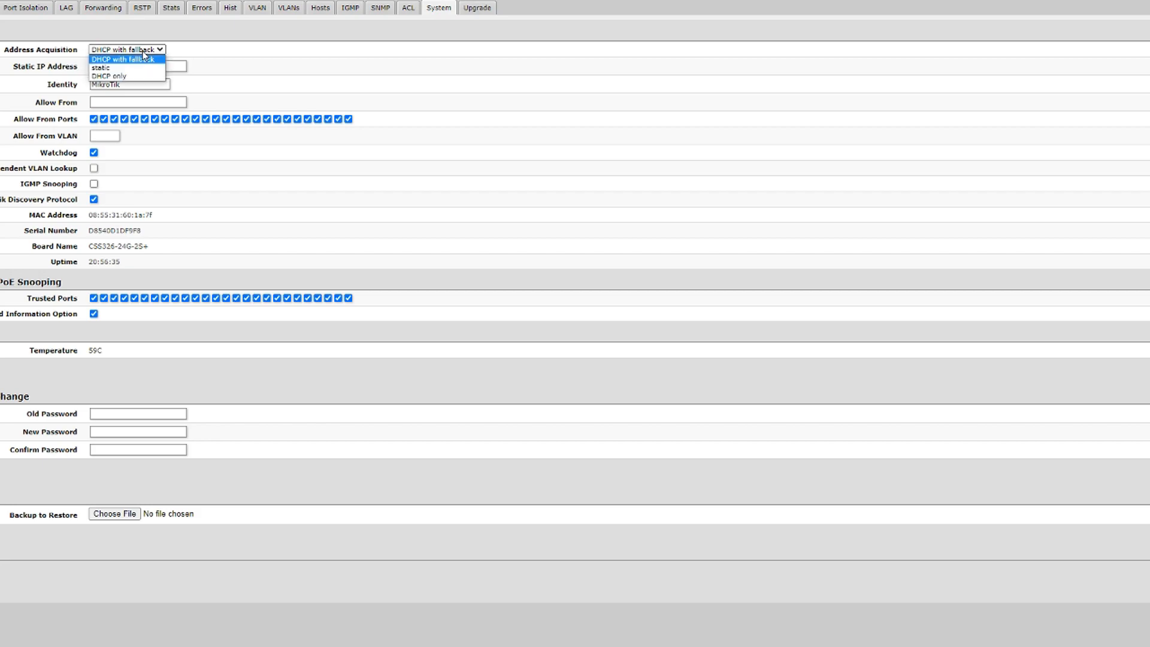
pyautogui.click(126, 58)
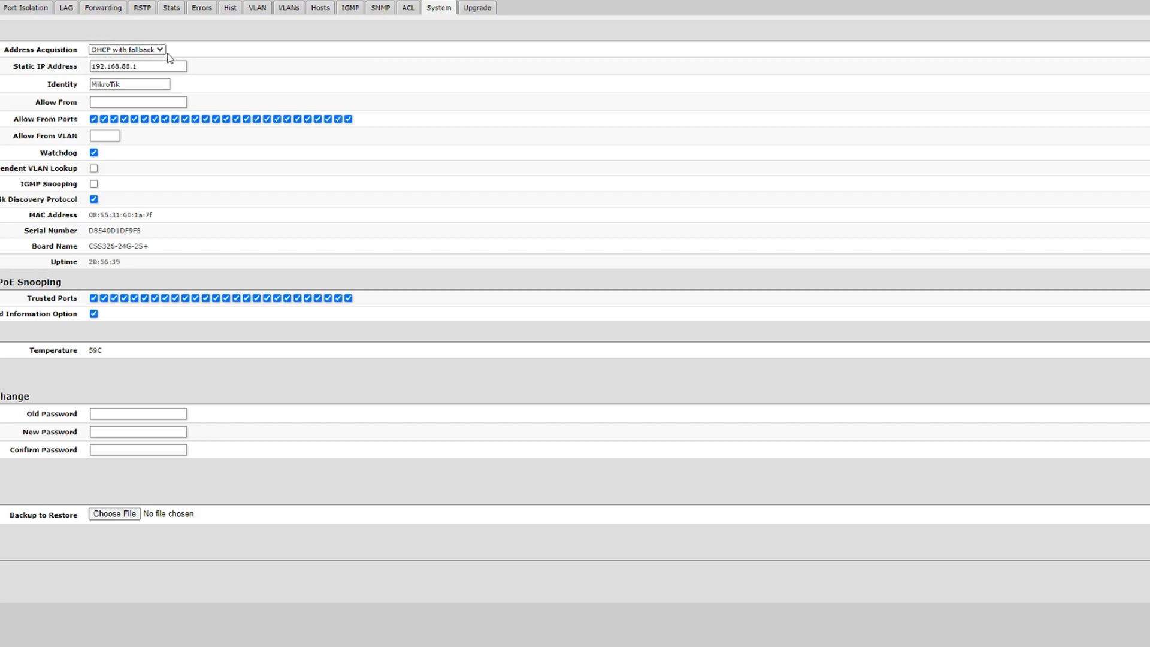
pyautogui.click(137, 66)
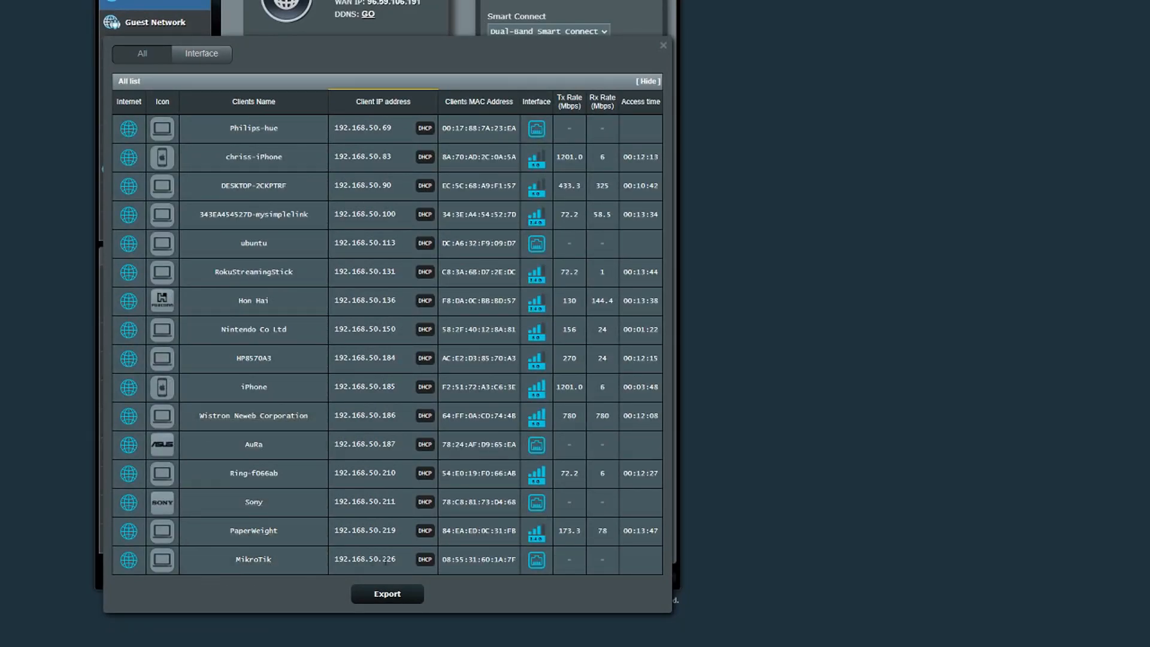
pyautogui.moveTo(401, 567)
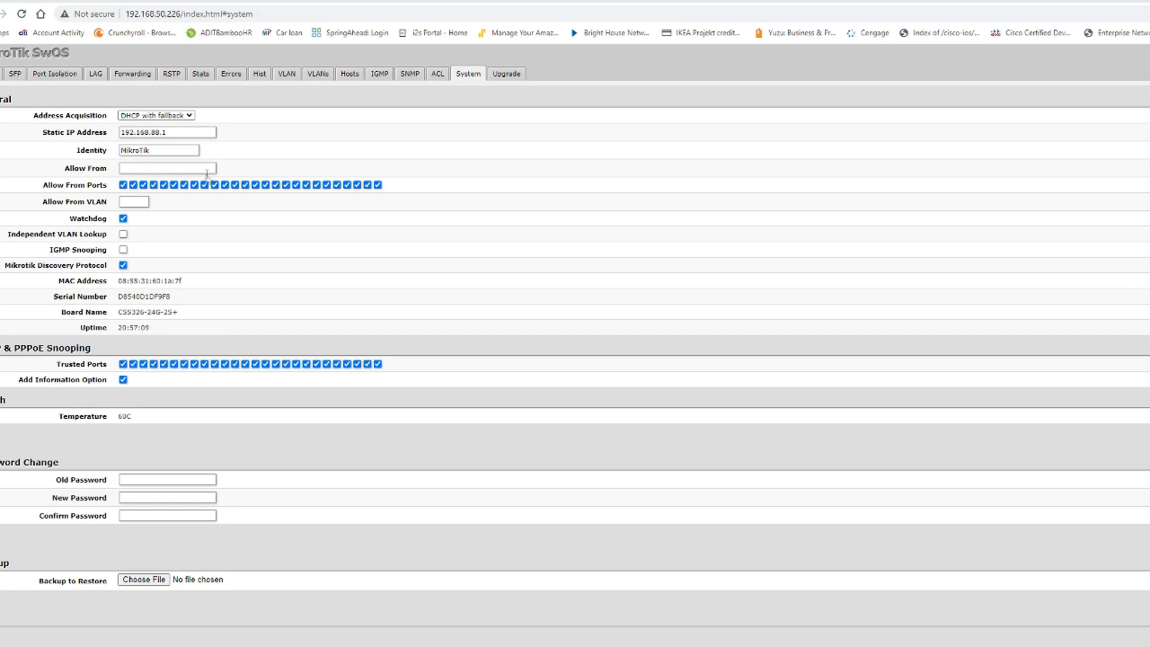
pyautogui.moveTo(236, 174)
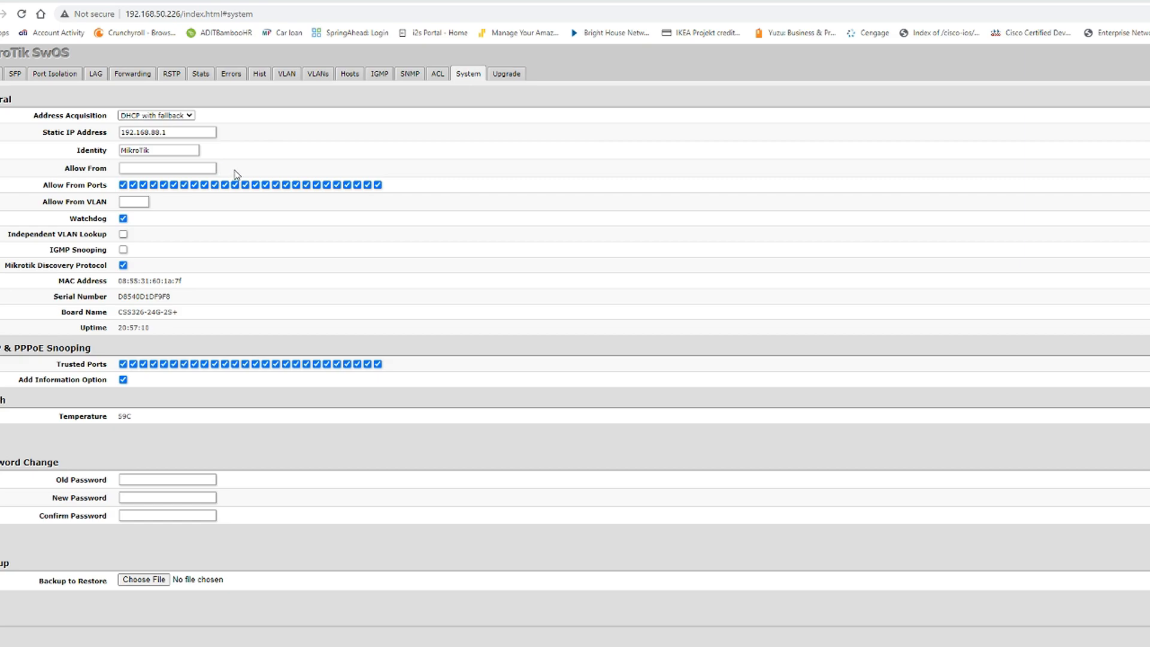
pyautogui.moveTo(292, 184)
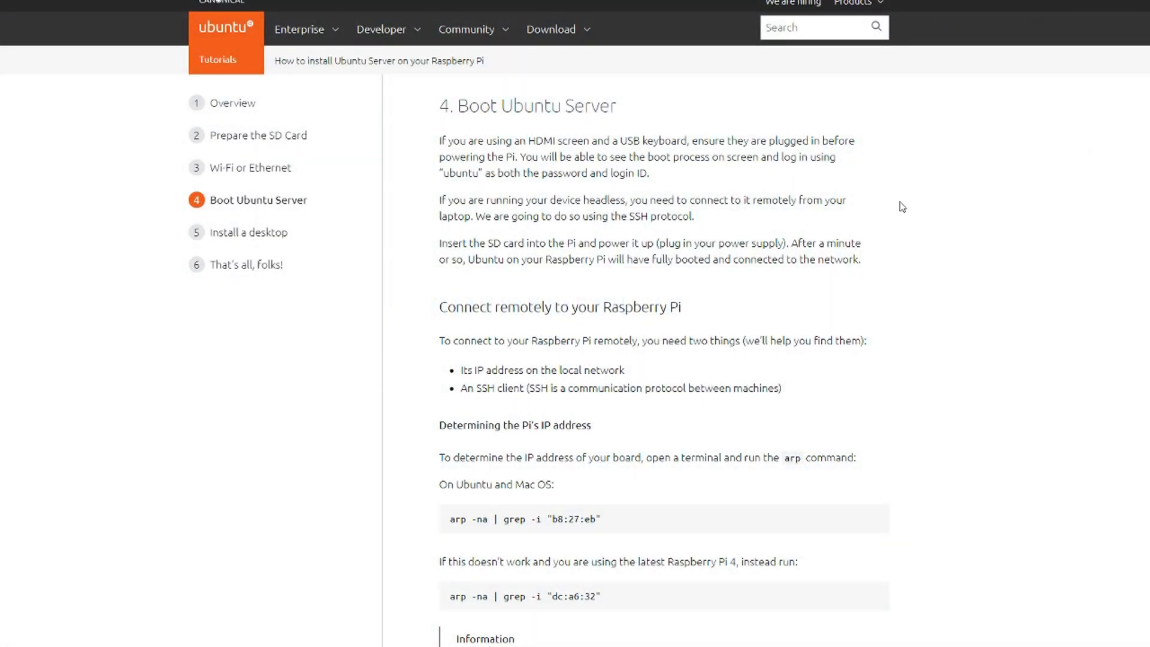
pyautogui.moveTo(502, 194)
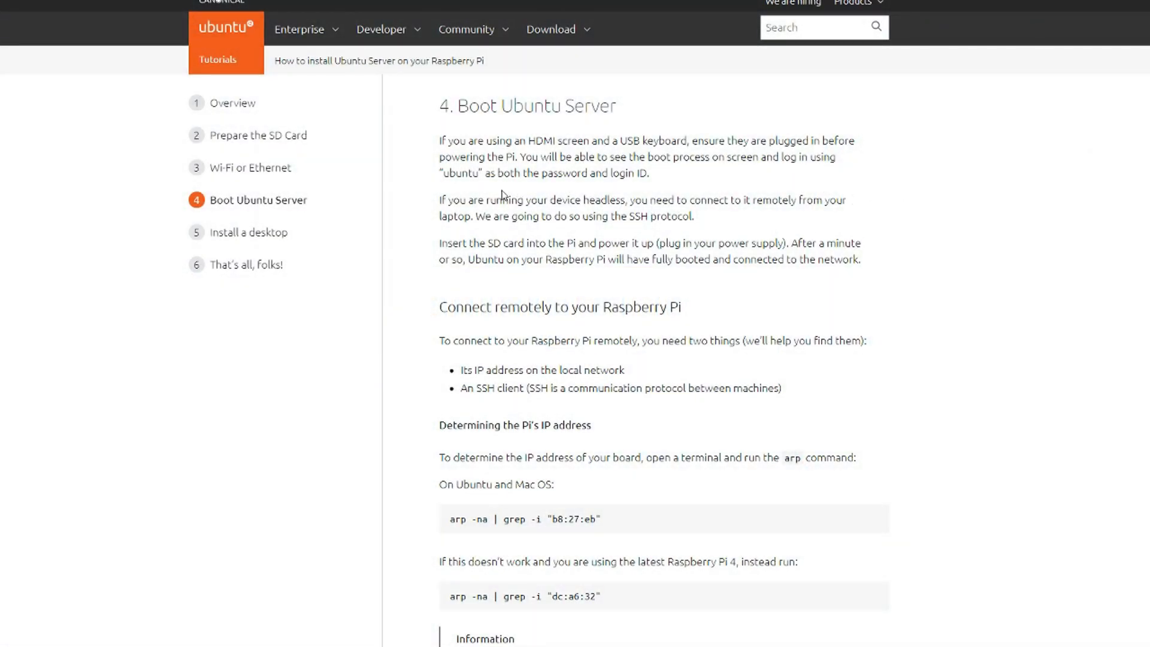
pyautogui.moveTo(440, 137)
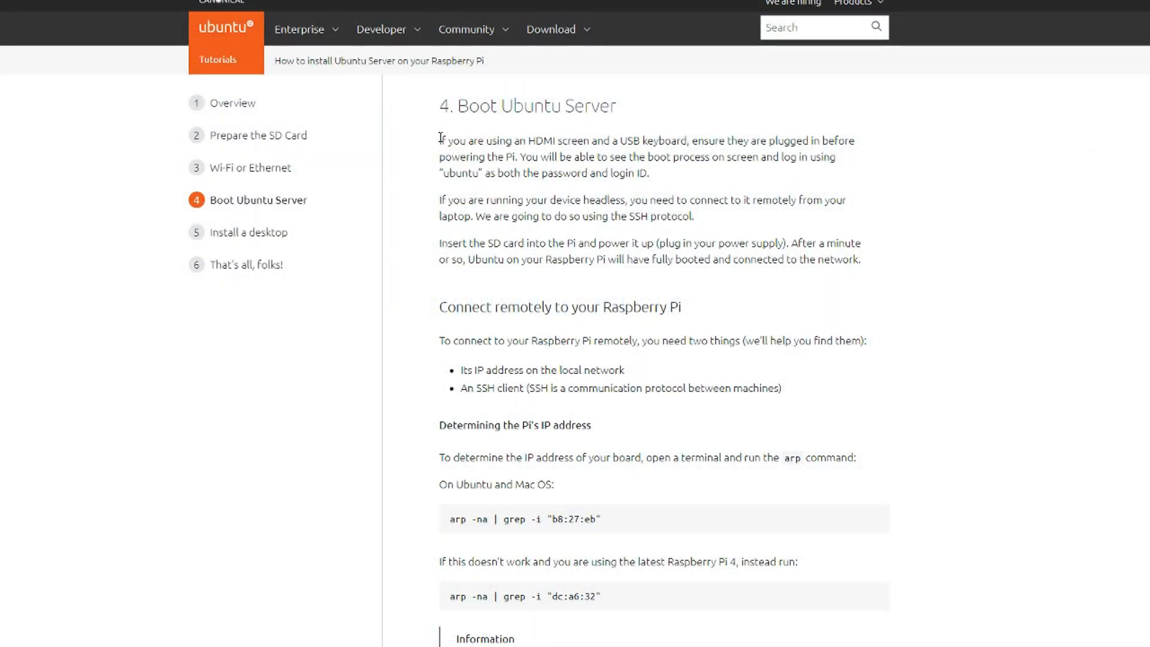
pyautogui.doubleClick(445, 140)
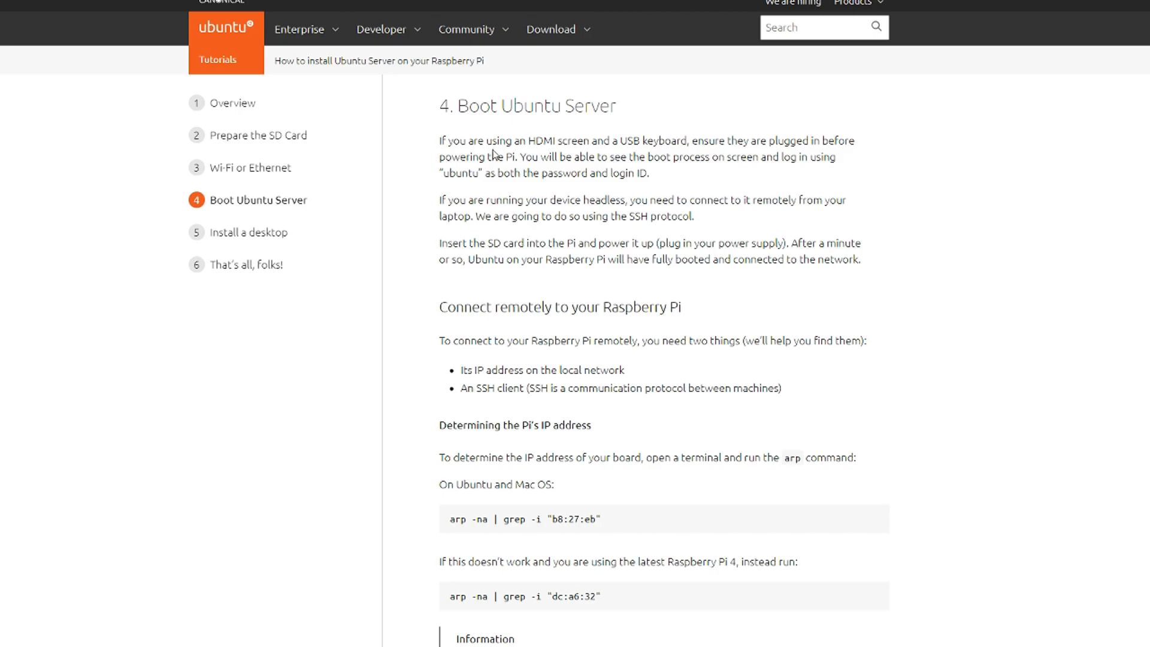
pyautogui.scroll(-3)
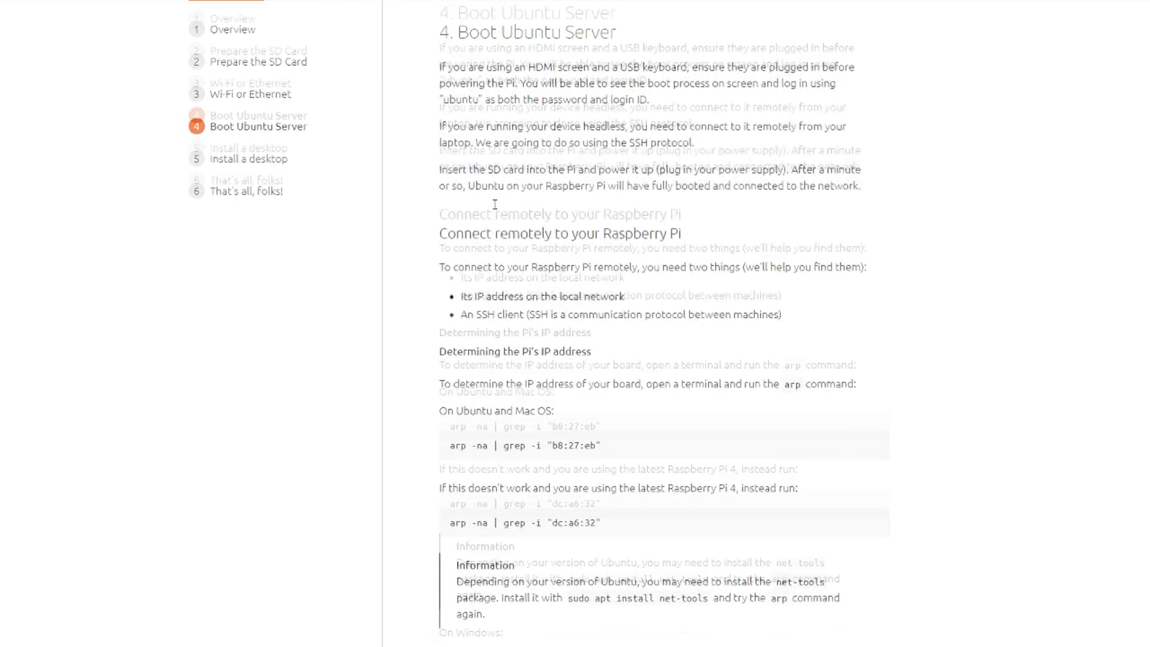
pyautogui.scroll(-3)
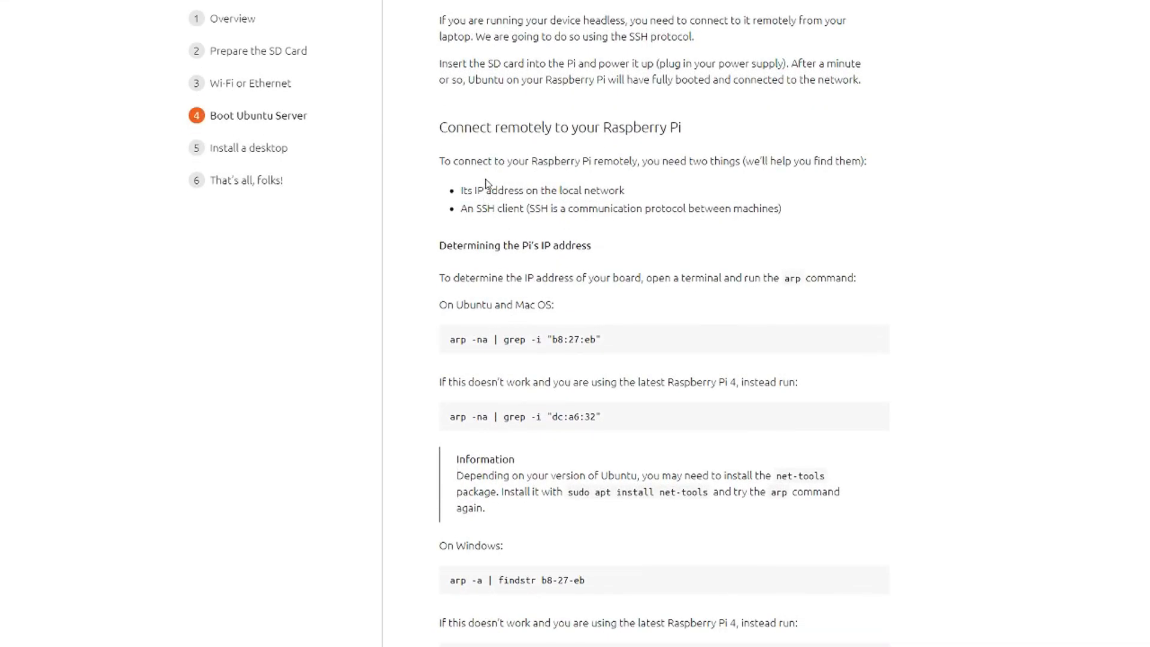
pyautogui.scroll(-3)
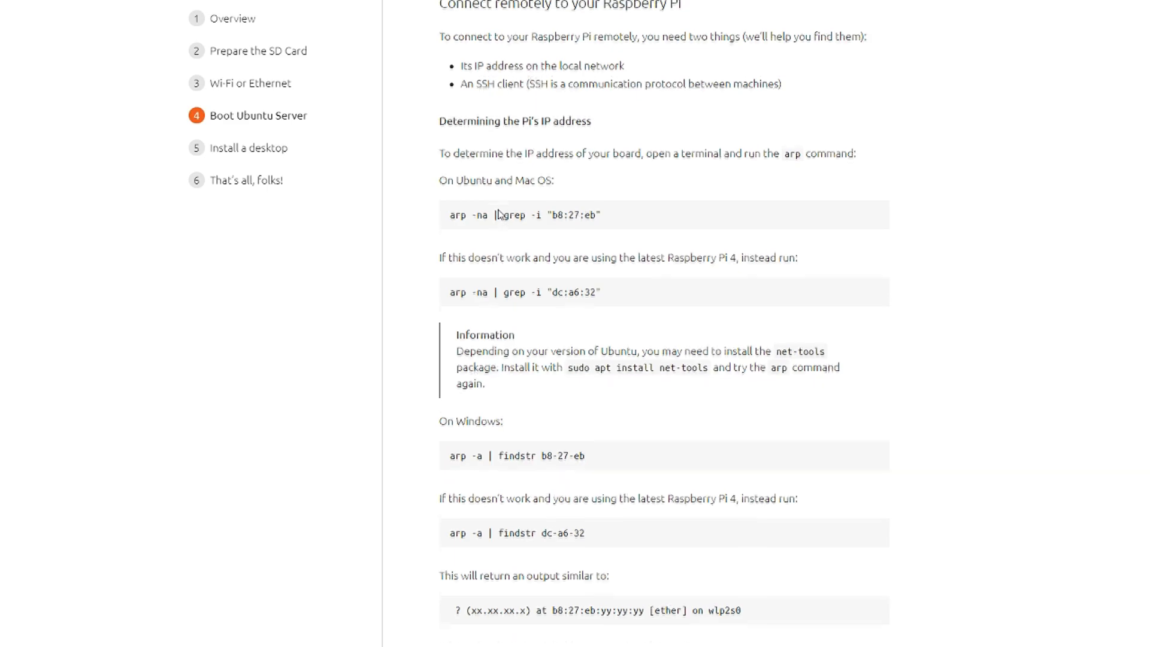
pyautogui.scroll(-3)
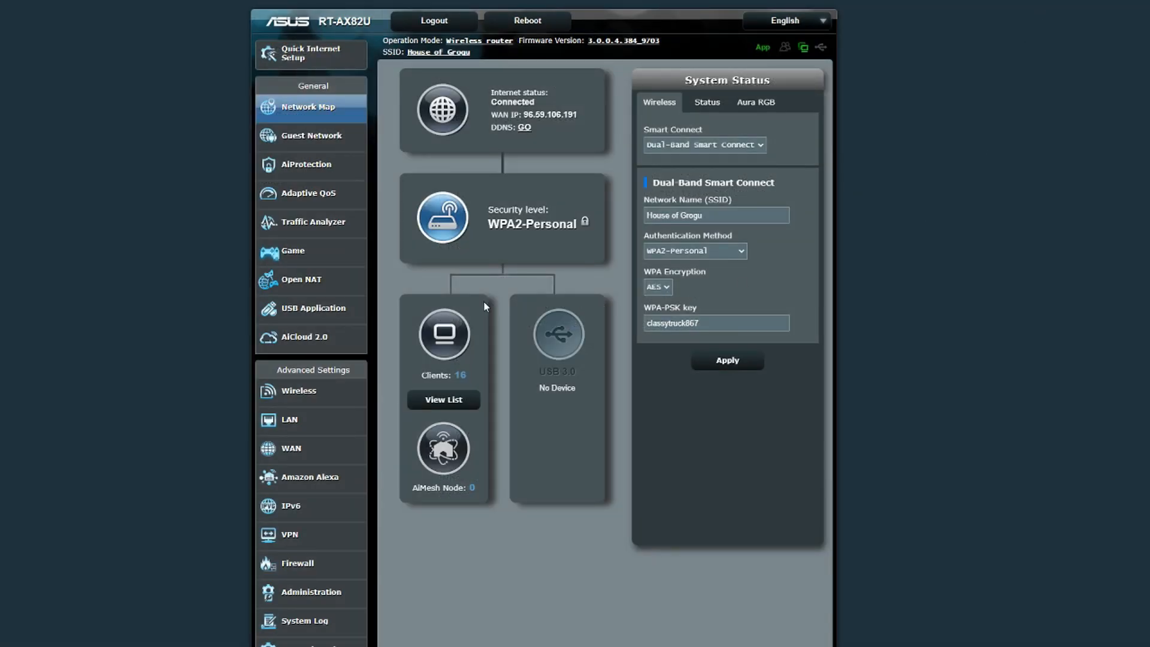
# Show the router's connected-client list, including ubuntu at 192.168.50.113
pyautogui.click(443, 399)
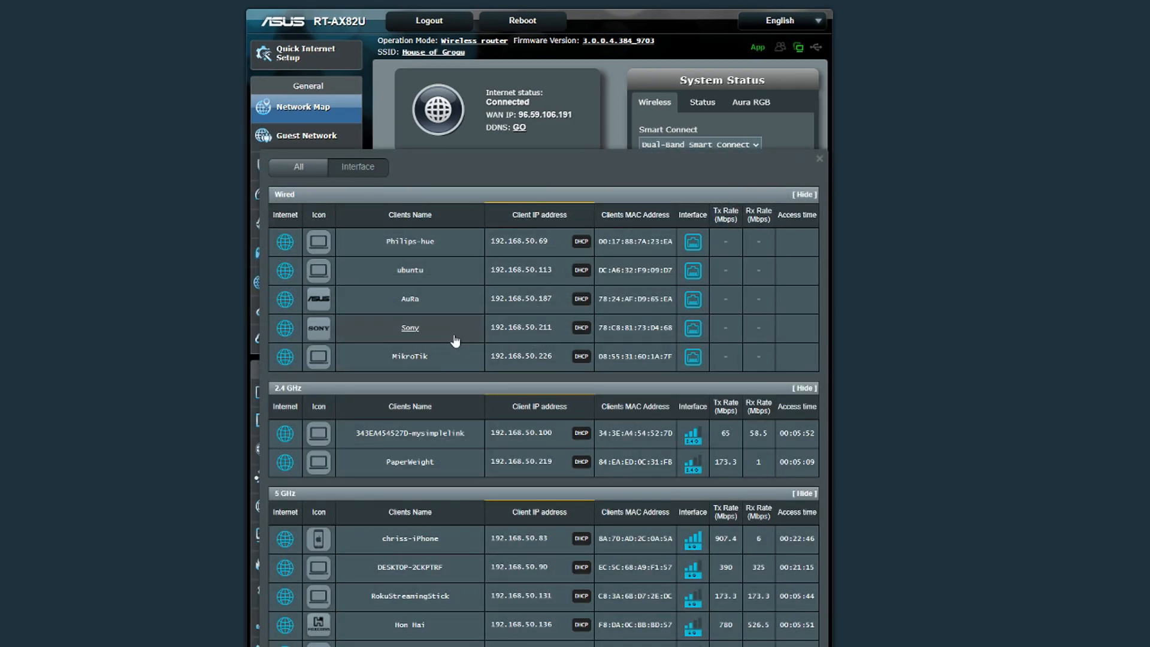
pyautogui.moveTo(409, 273)
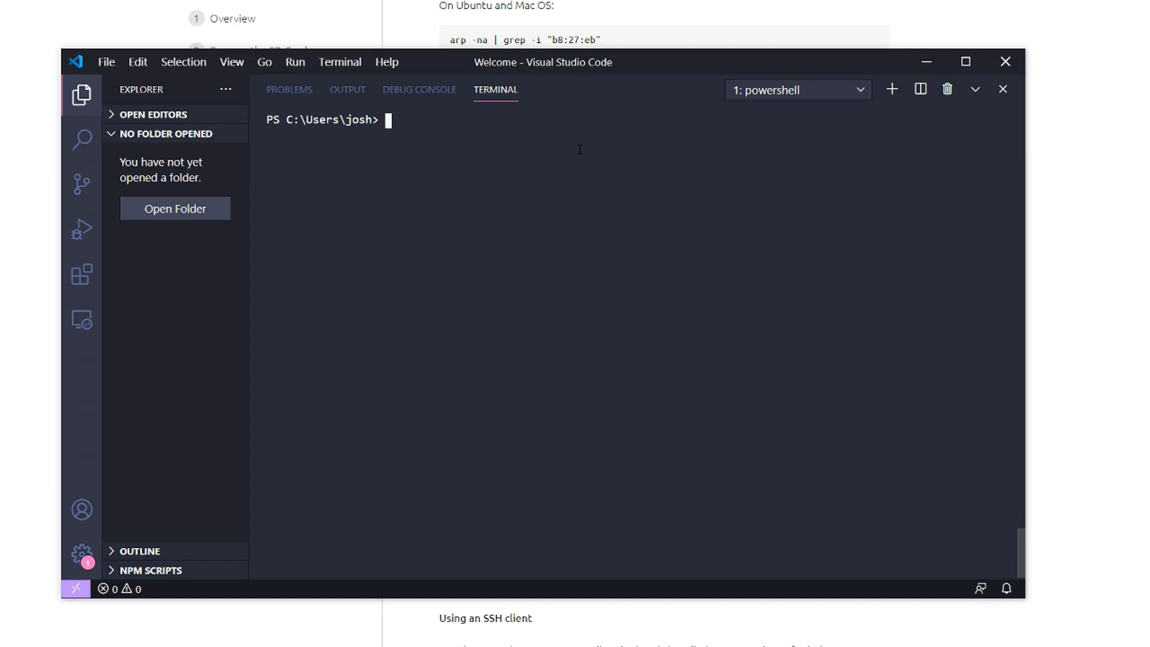
pyautogui.write('ssh')
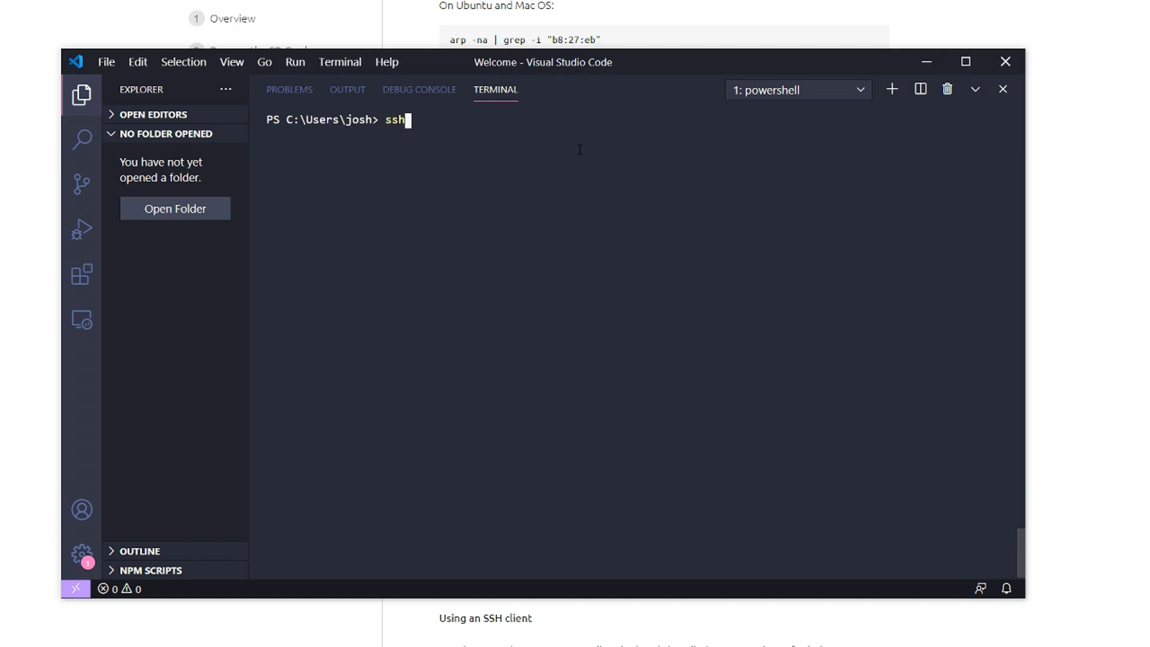
pyautogui.write('ubunut')
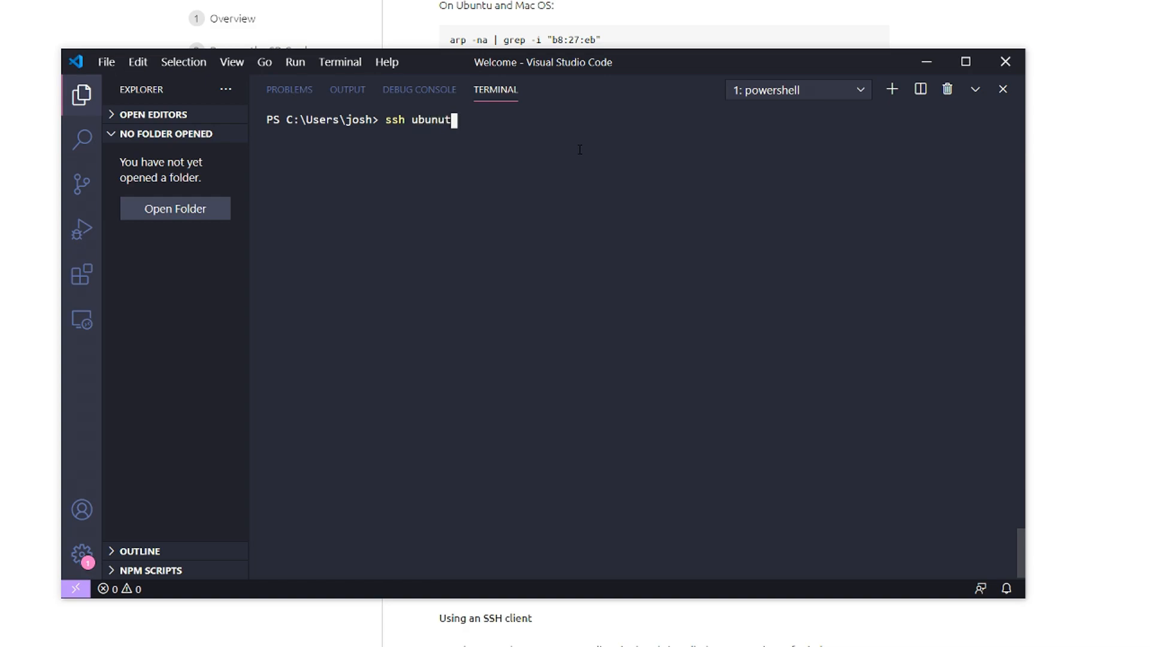
pyautogui.write('@192.1')
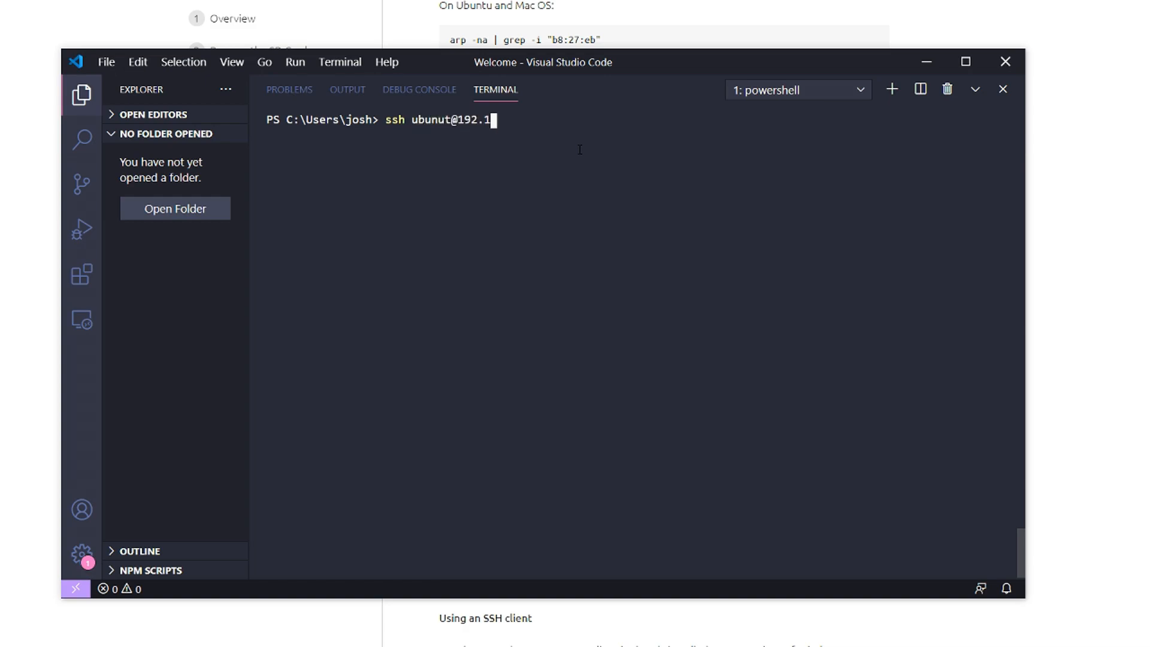
pyautogui.write('68.50')
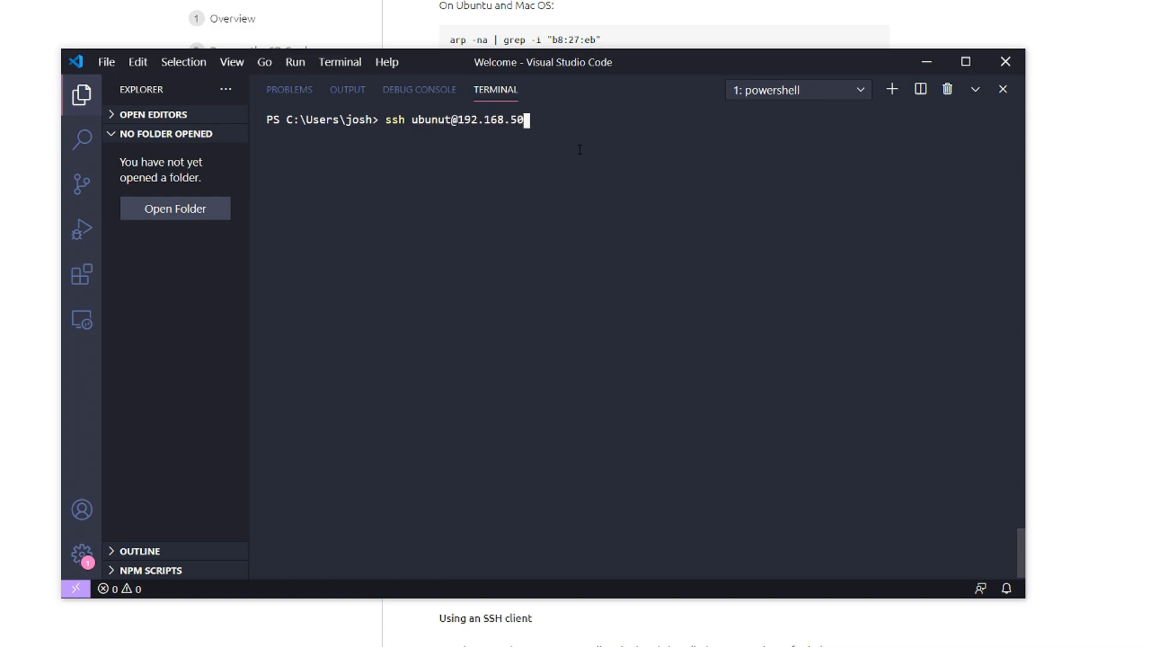
pyautogui.write('113')
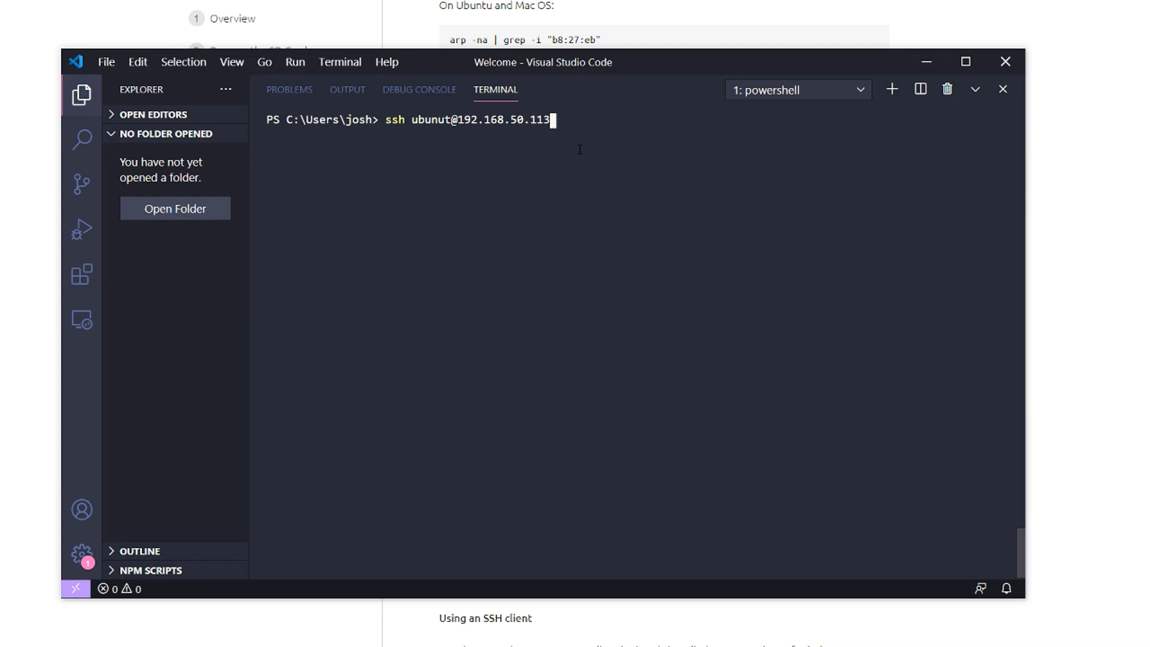
pyautogui.click(506, 120)
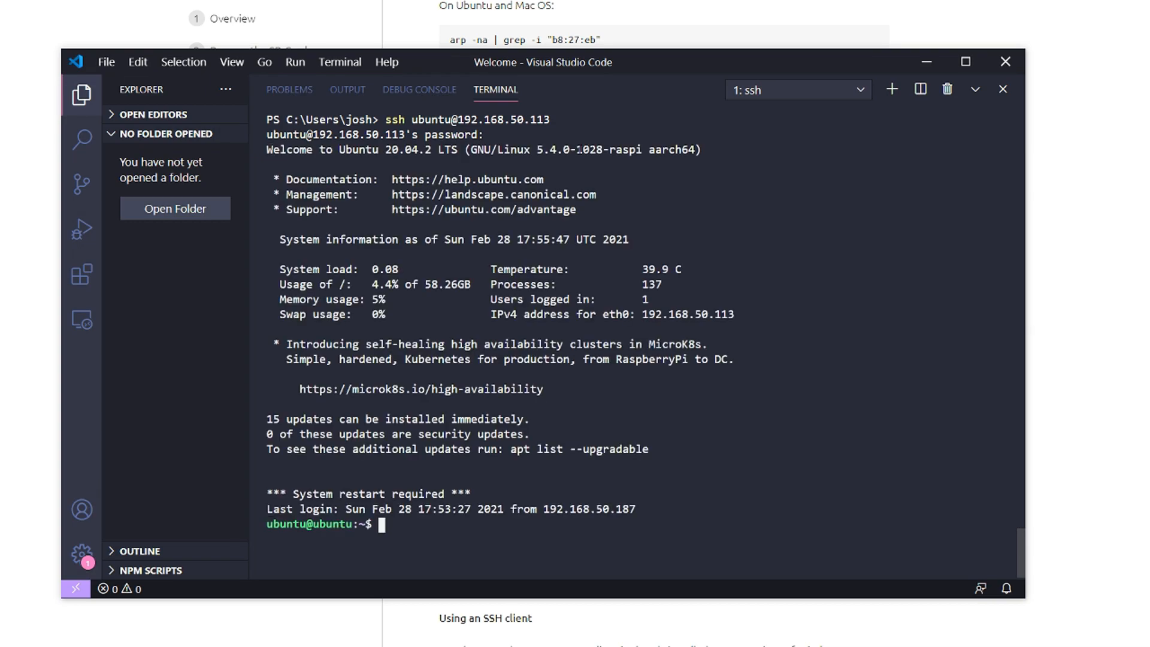
# Ping google.com from the Pi and stop after 3 replies with 0% packet loss
pyautogui.write('p')
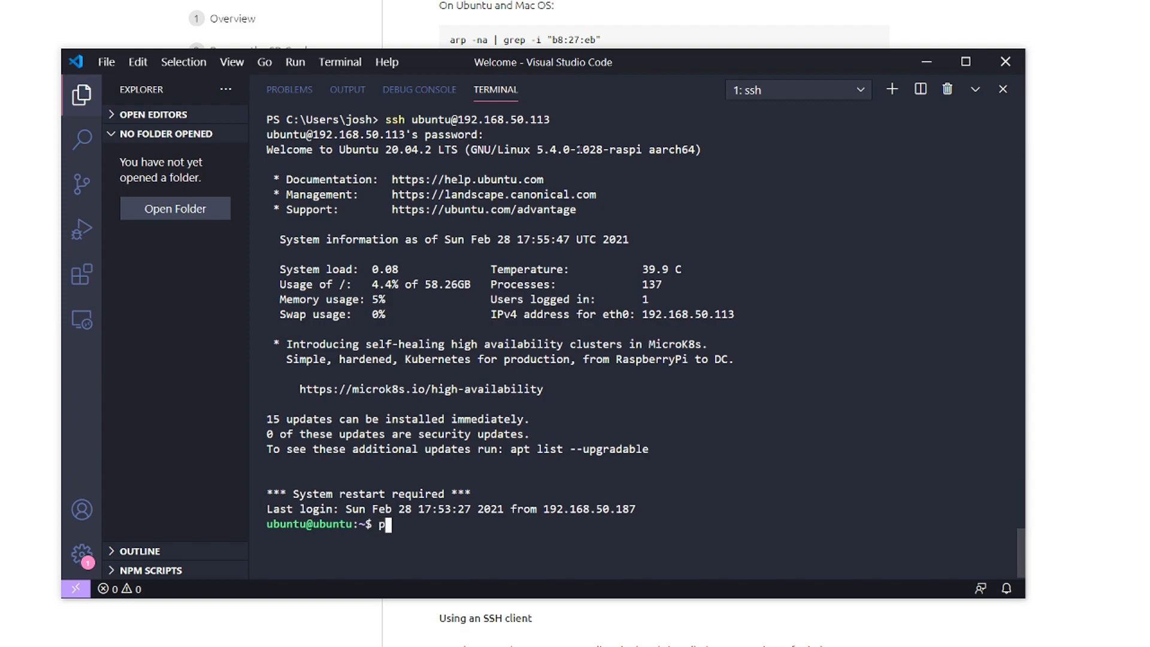
pyautogui.write('ing google.com')
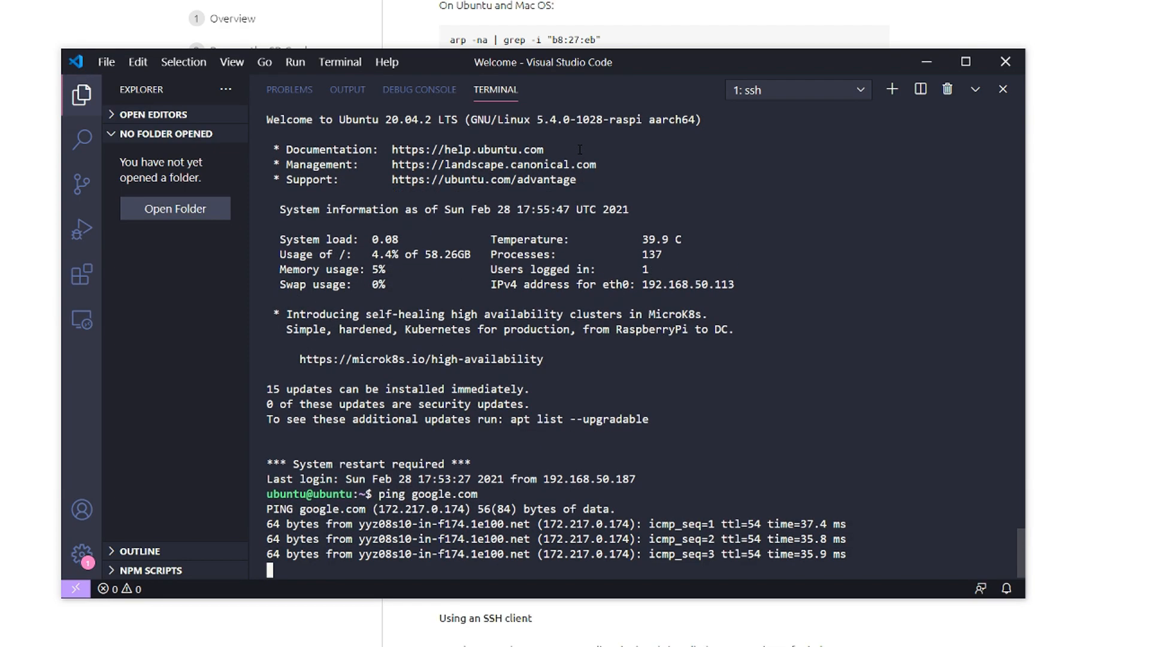
pyautogui.press('ctrl+c')
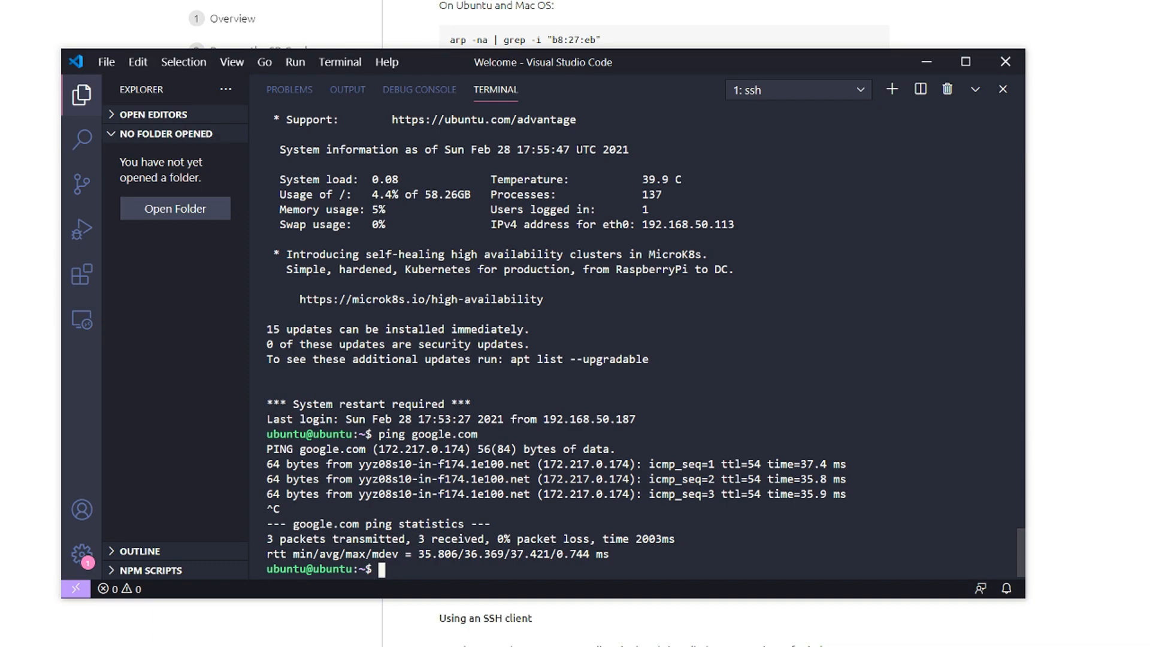
# Edit /etc/netplan/99_eth0.yaml in vi, then run sudo netplan apply
pyautogui.write('vi /etc/')
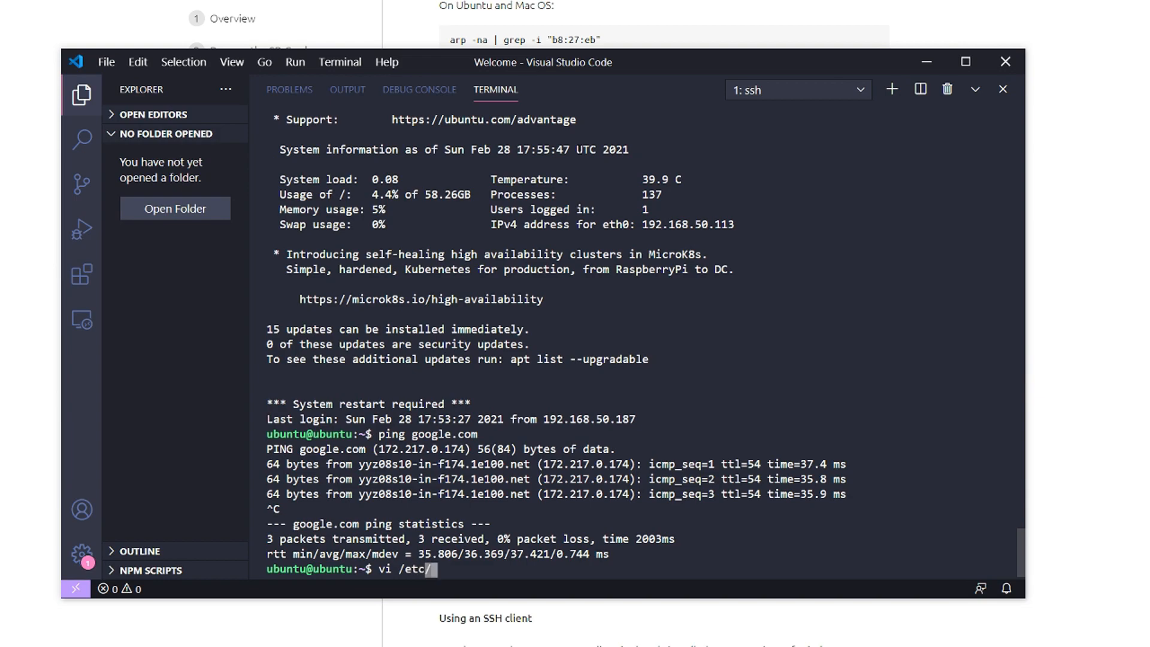
pyautogui.write('netplan/')
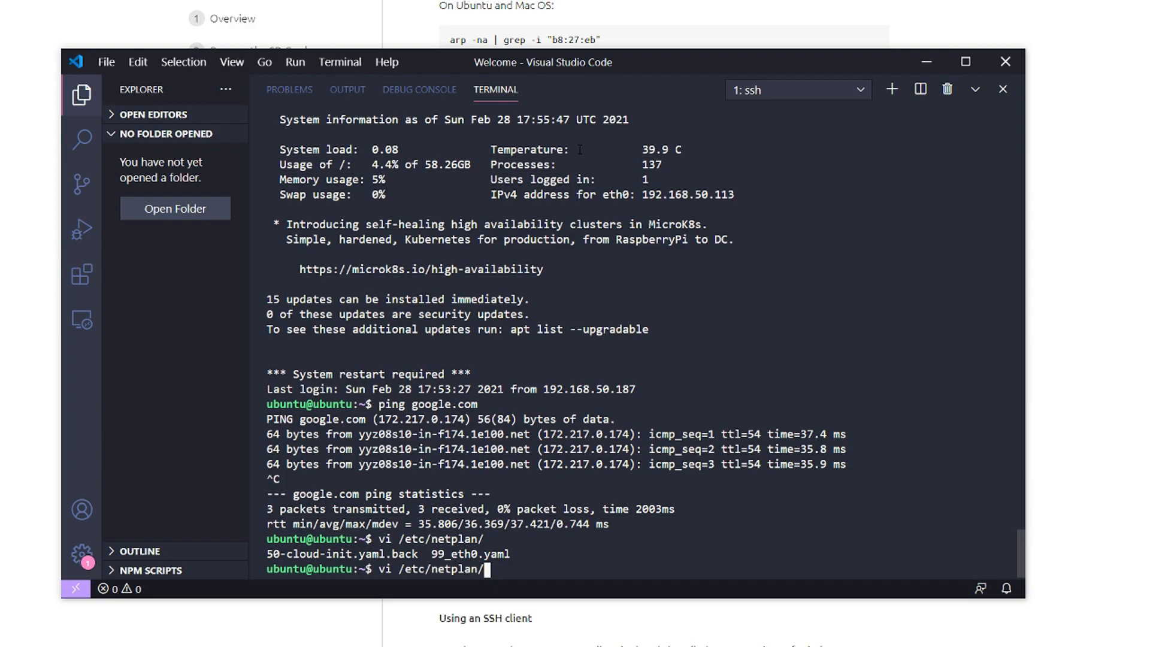
pyautogui.write('99_eth0.yaml')
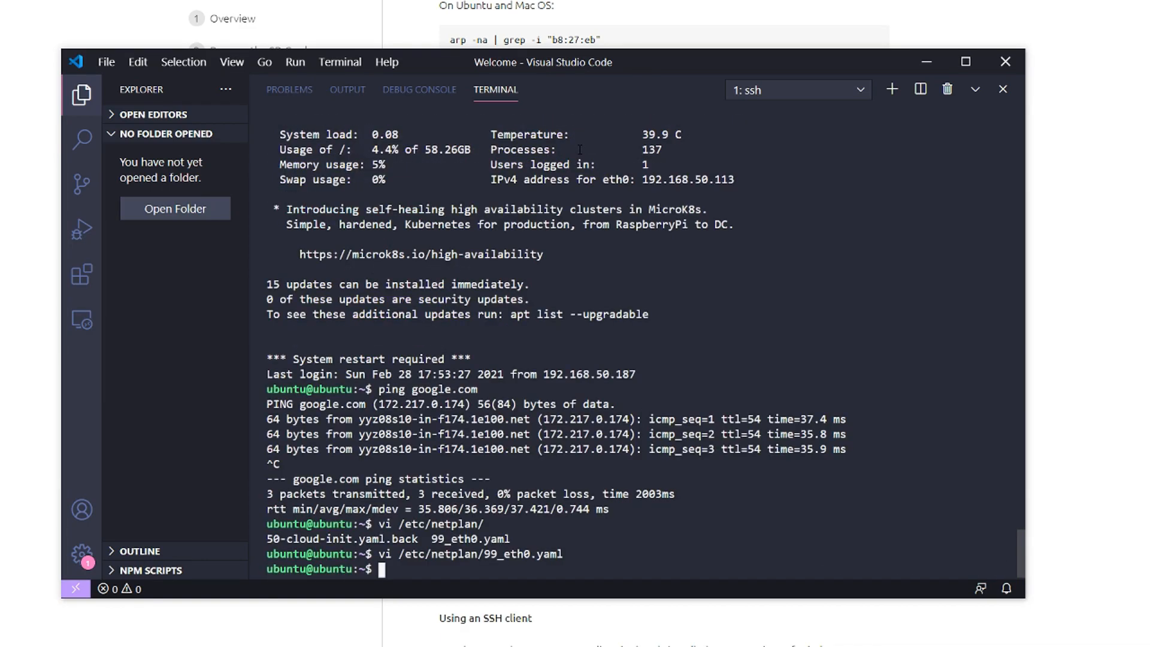
pyautogui.write('sudo netplan apply')
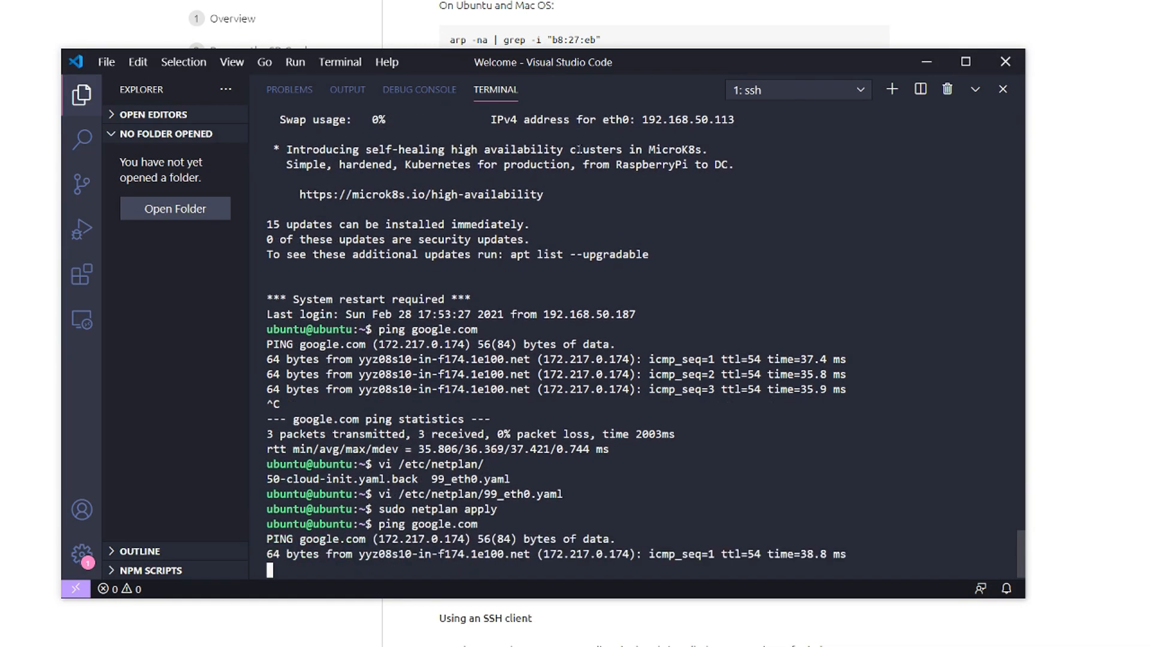
pyautogui.scroll(-3)
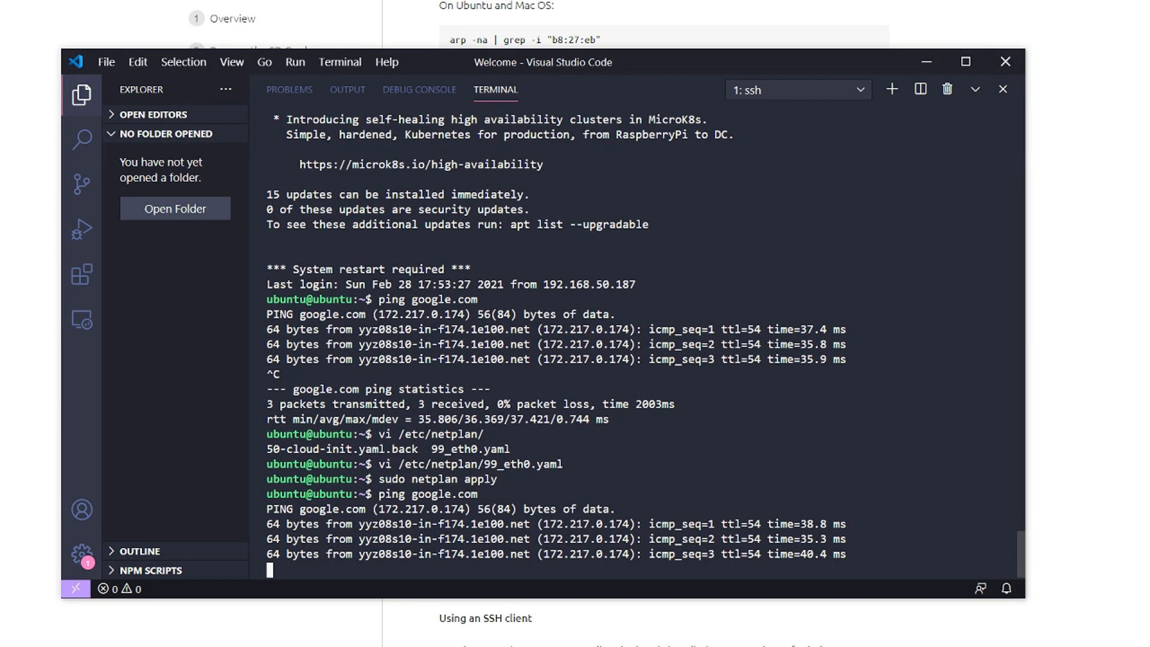